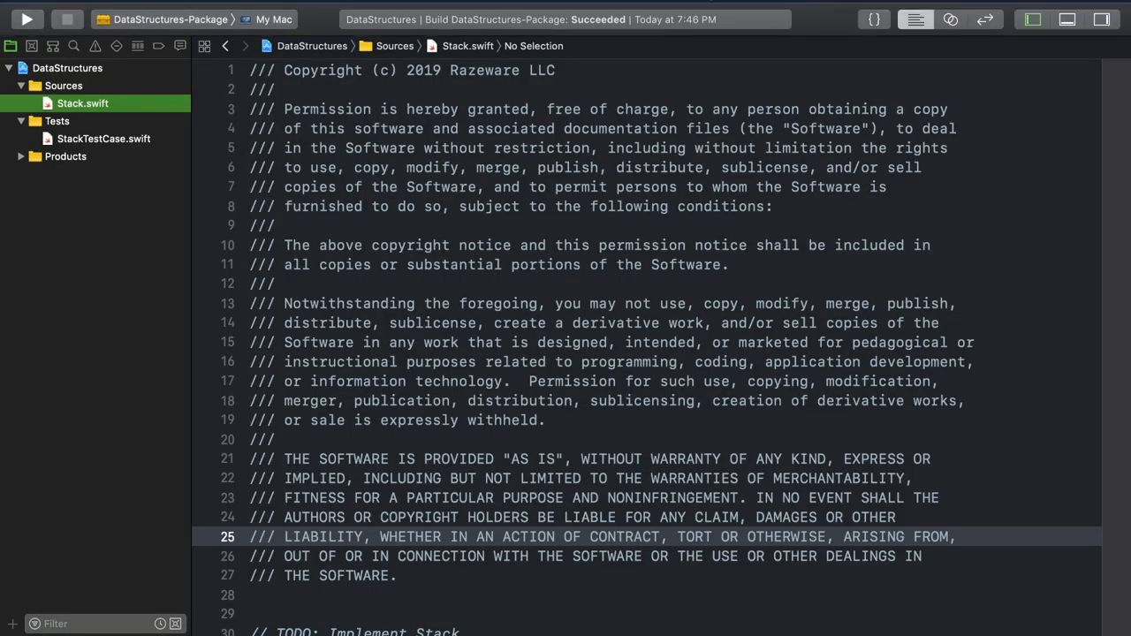
Replace the TODO comment in Stack.swift with an empty generic struct Stack<Element> declaration
click(786, 11)
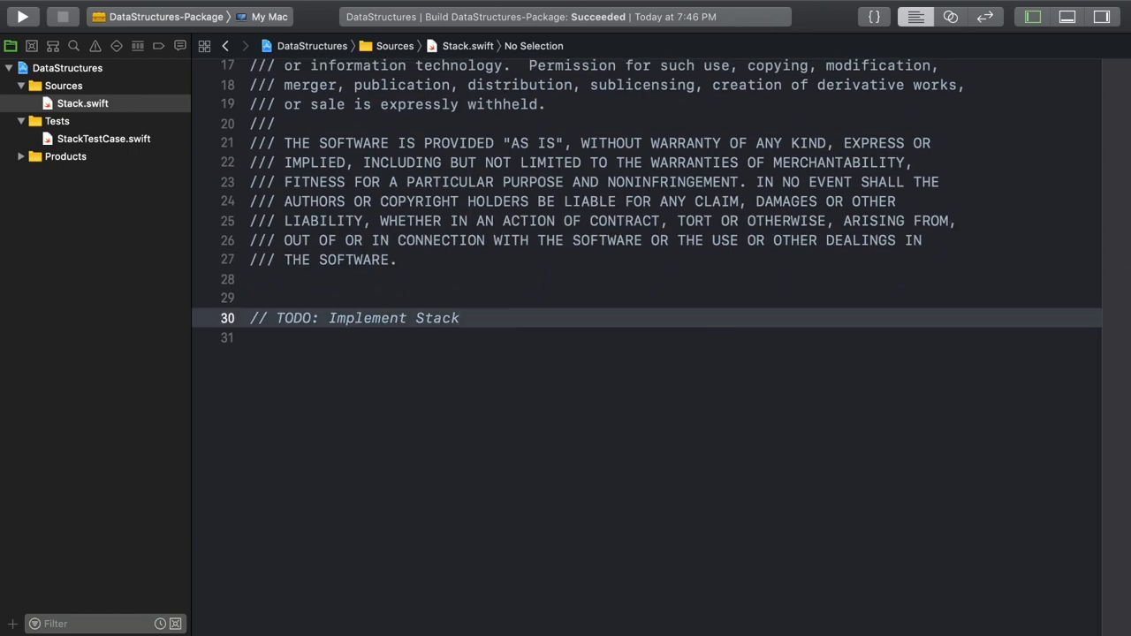
text(struct Stack<Element> {)
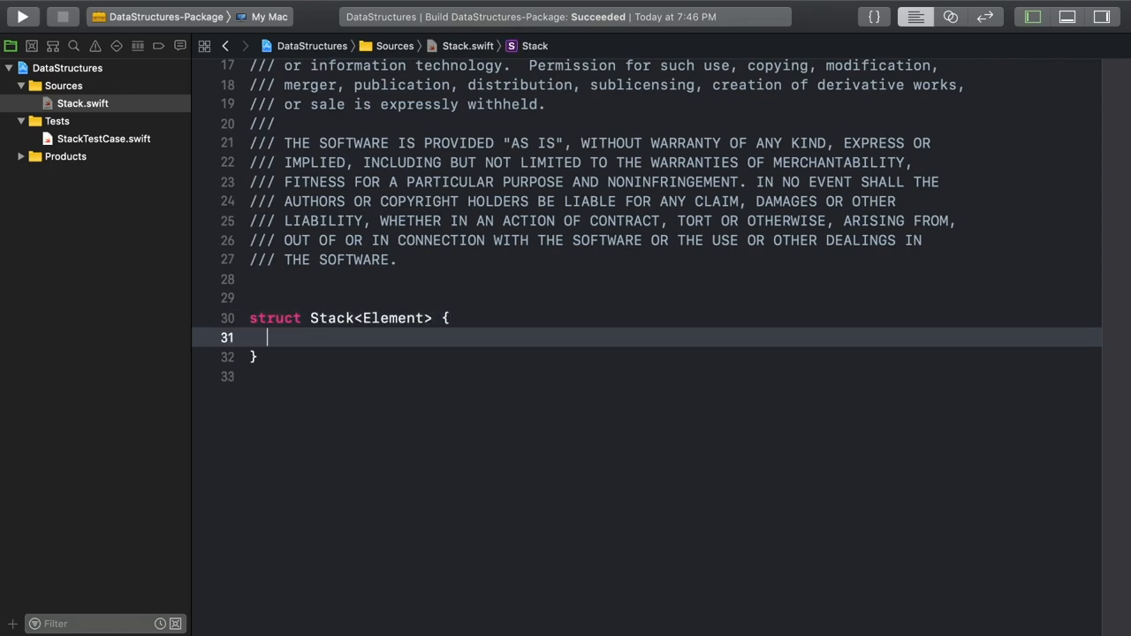
Add a private var storage: [Element] = [] array to the Stack struct
text(// Storage)
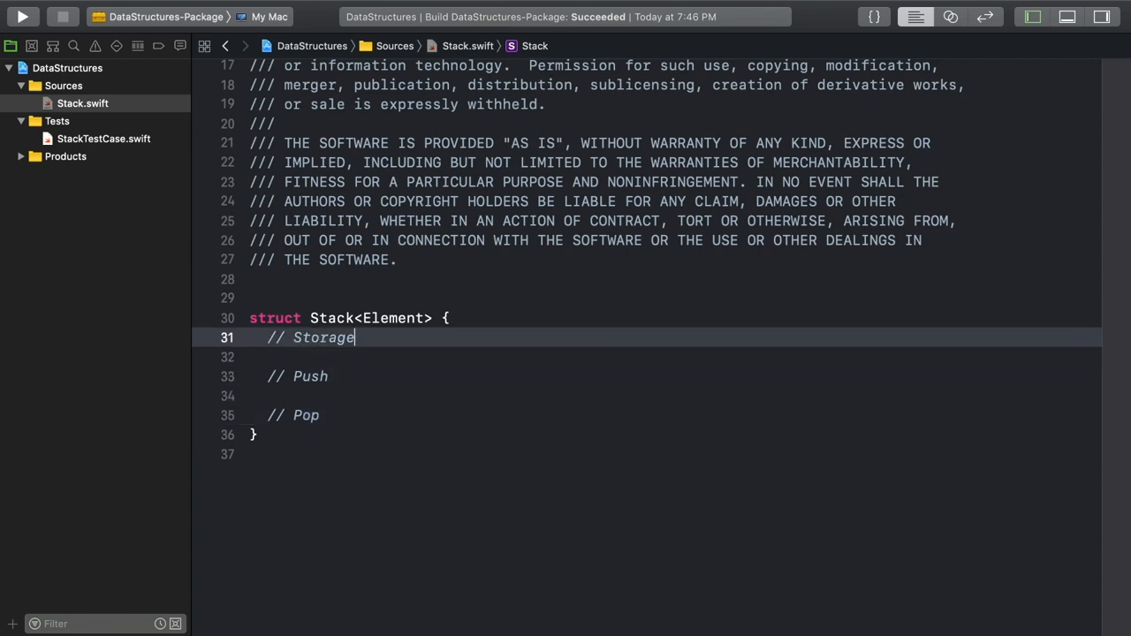
text(private var)
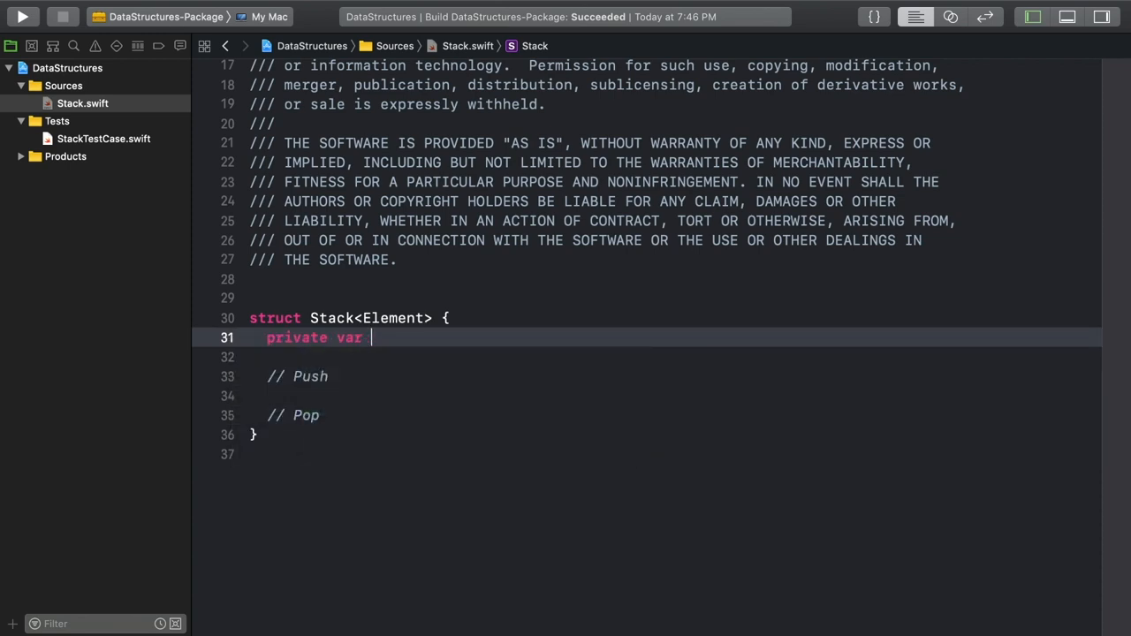
text(storage: [)
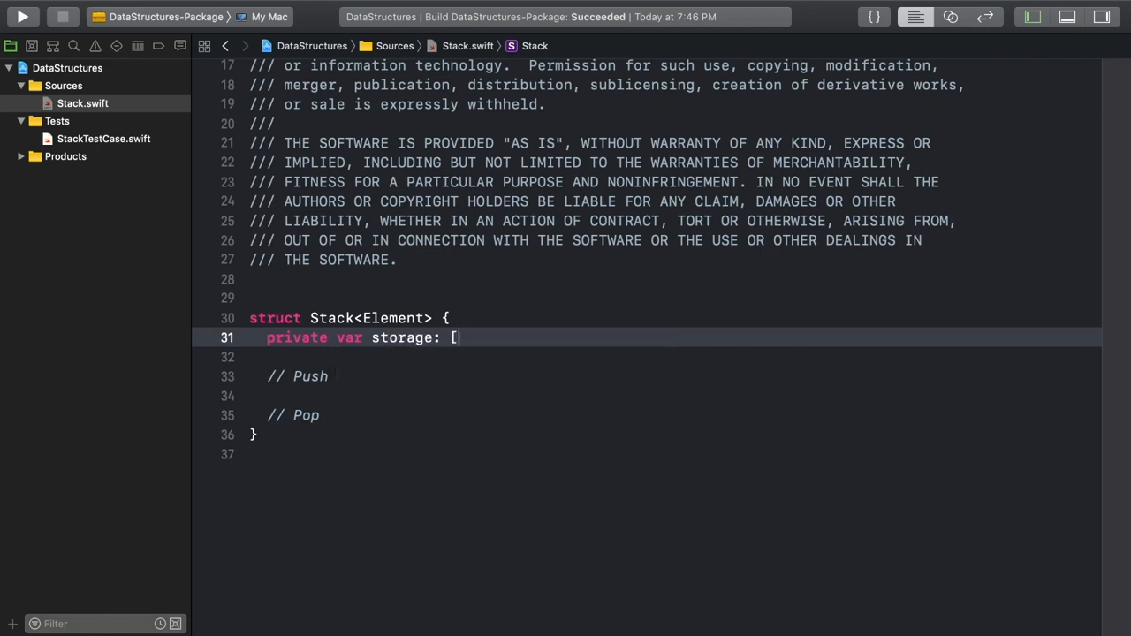
text(Element] = [)
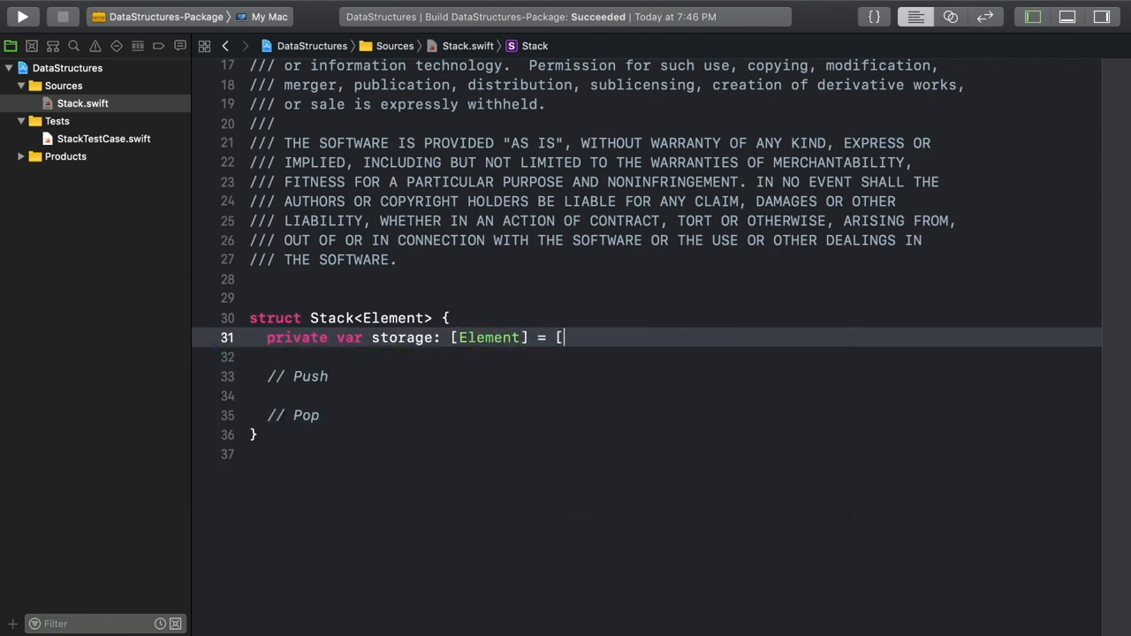
text(])
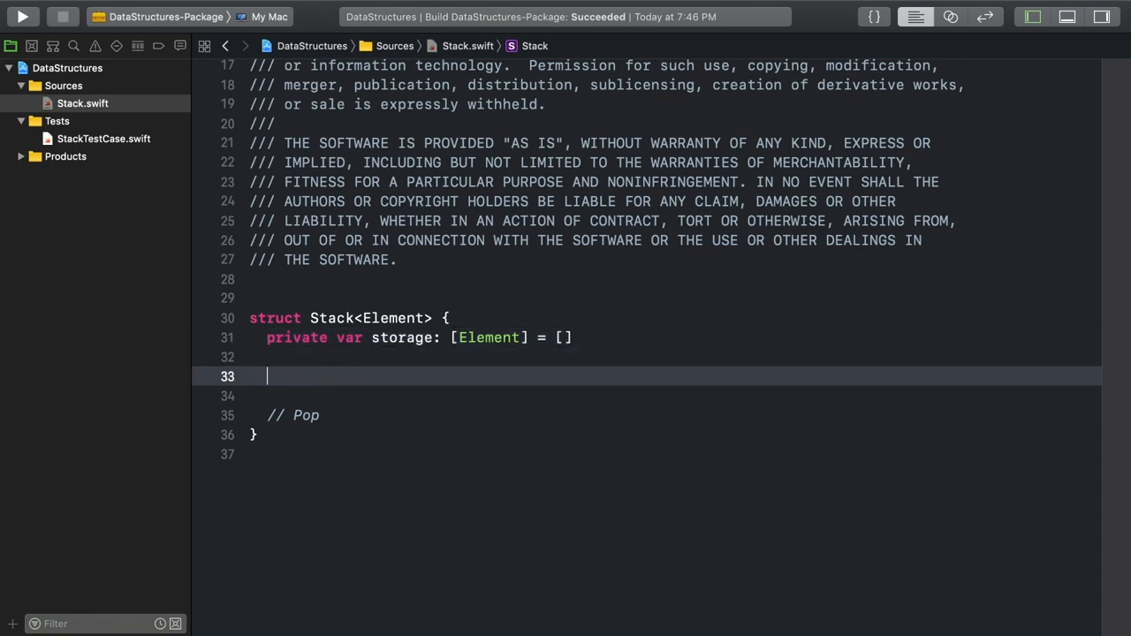
Add a mutating push(_ element:) method that appends the element to storage
text(mutating func push(_)
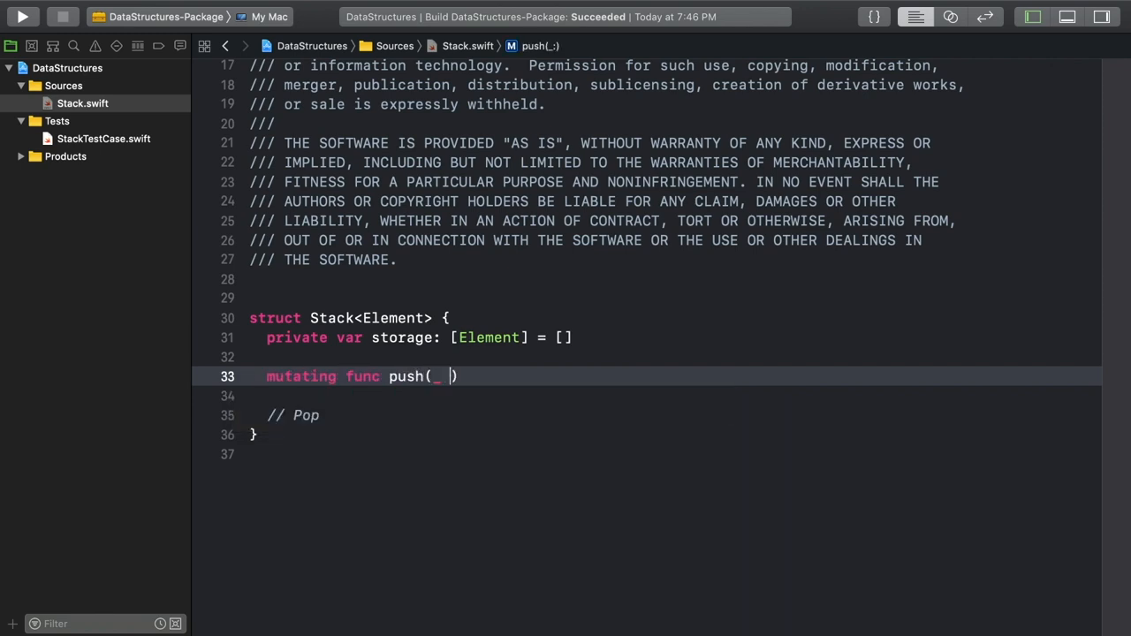
text(element: Element)
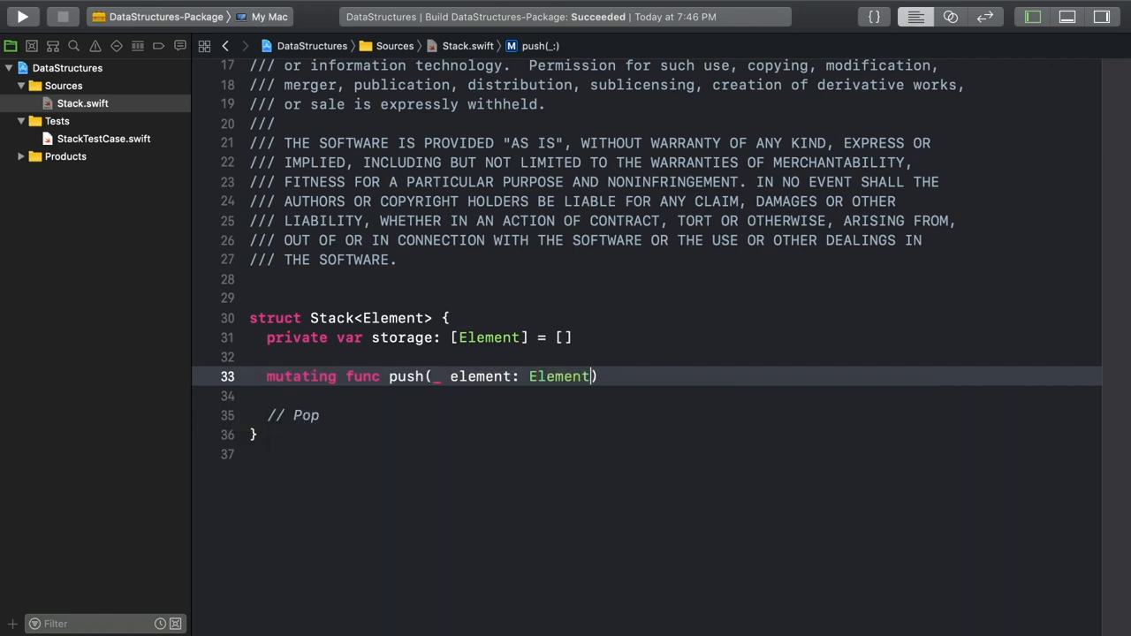
text({)
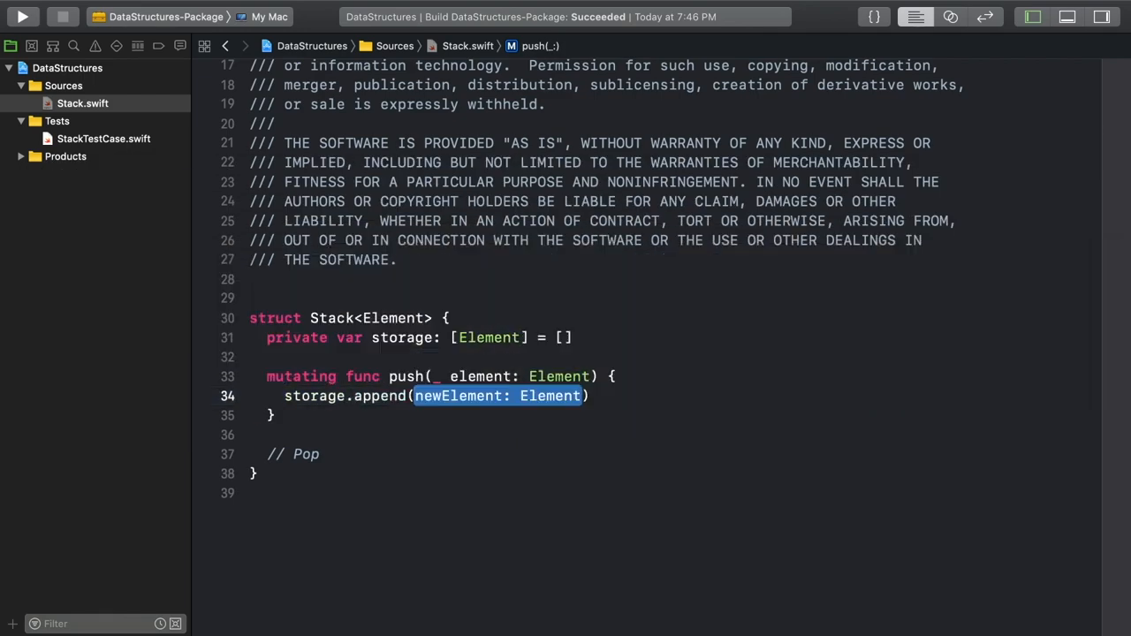
text(element)
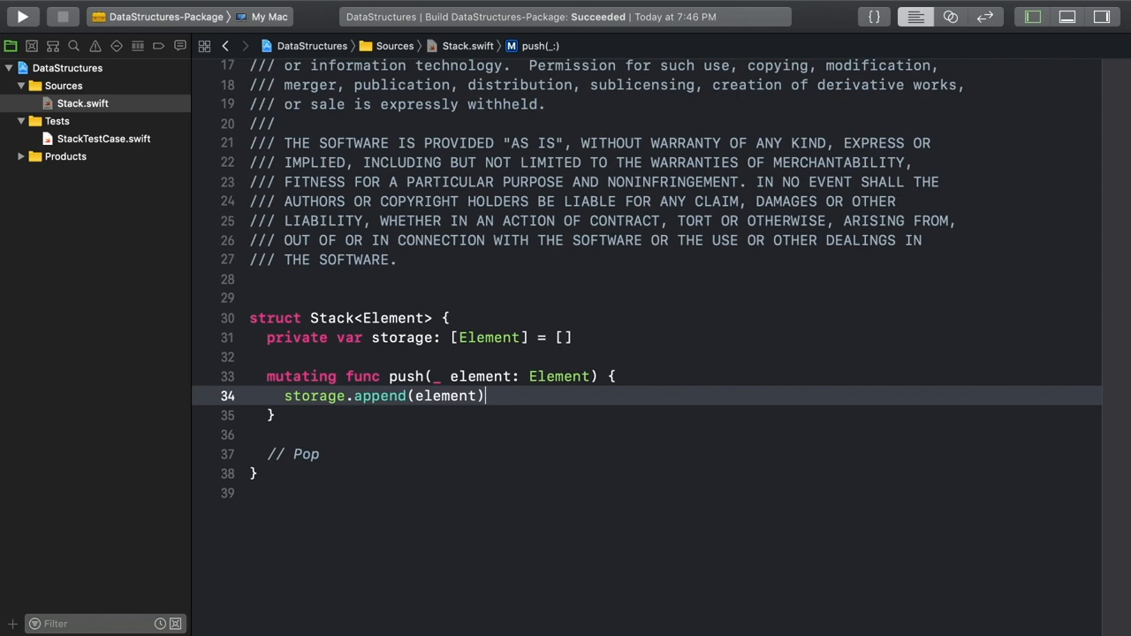
scroll(down, 3)
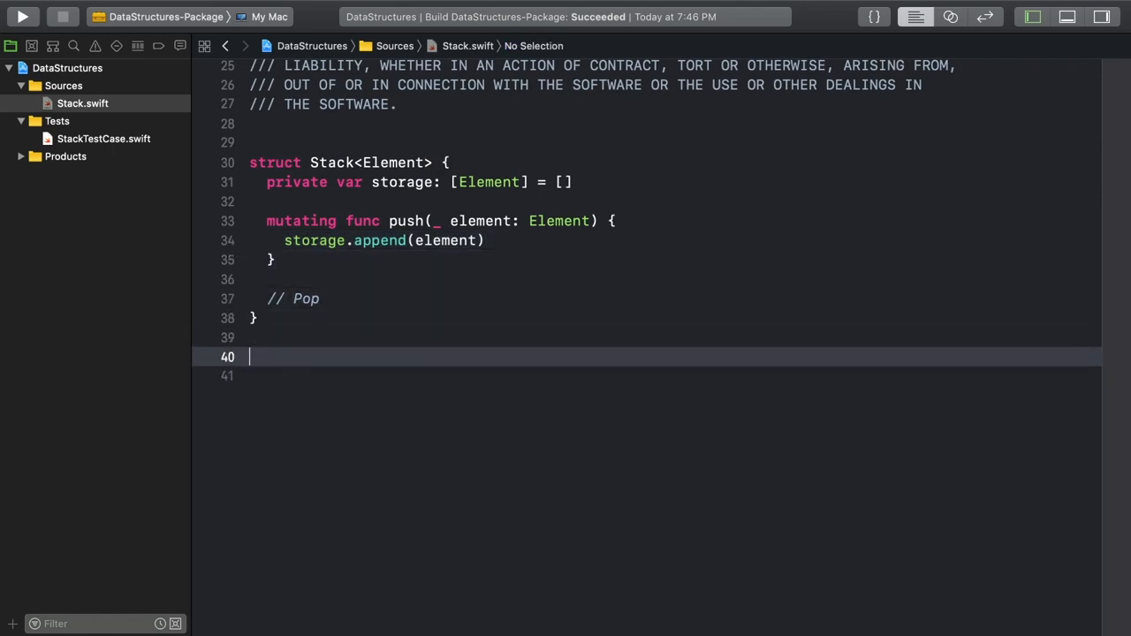
Declare a CustomStringConvertible extension on Stack and accept the fix adding the description stub
text(ex)
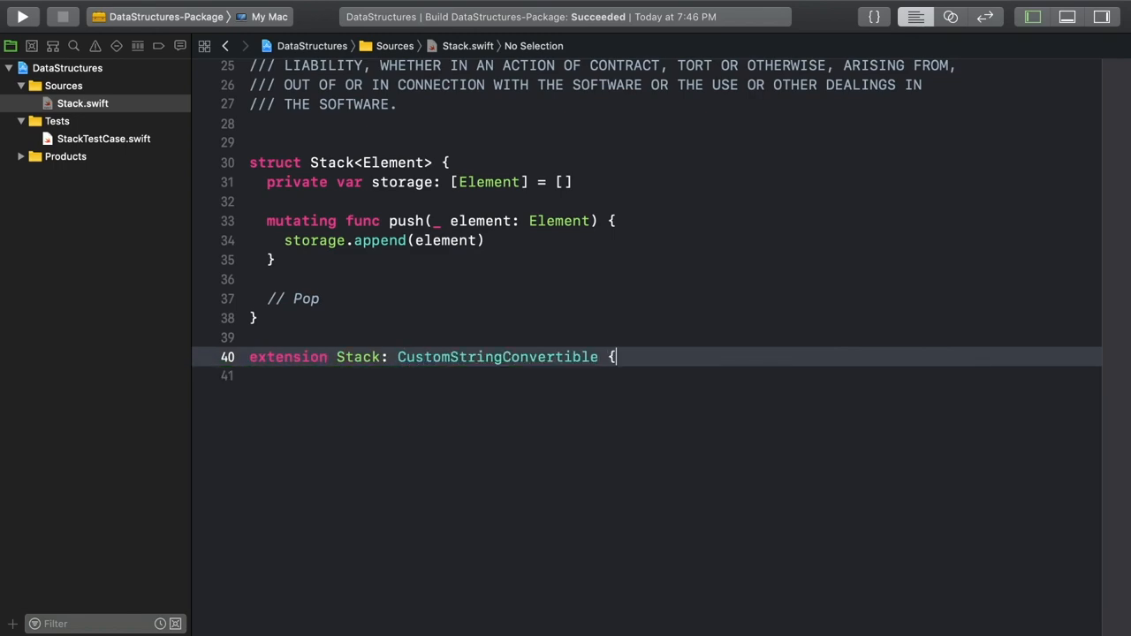
key(return)
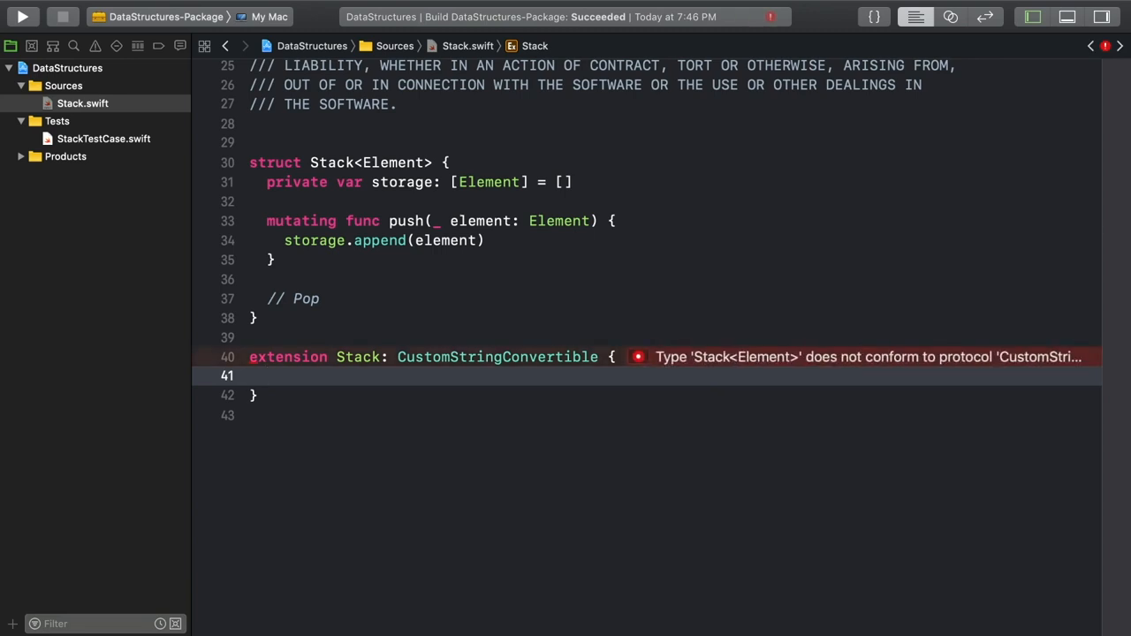
click(636, 357)
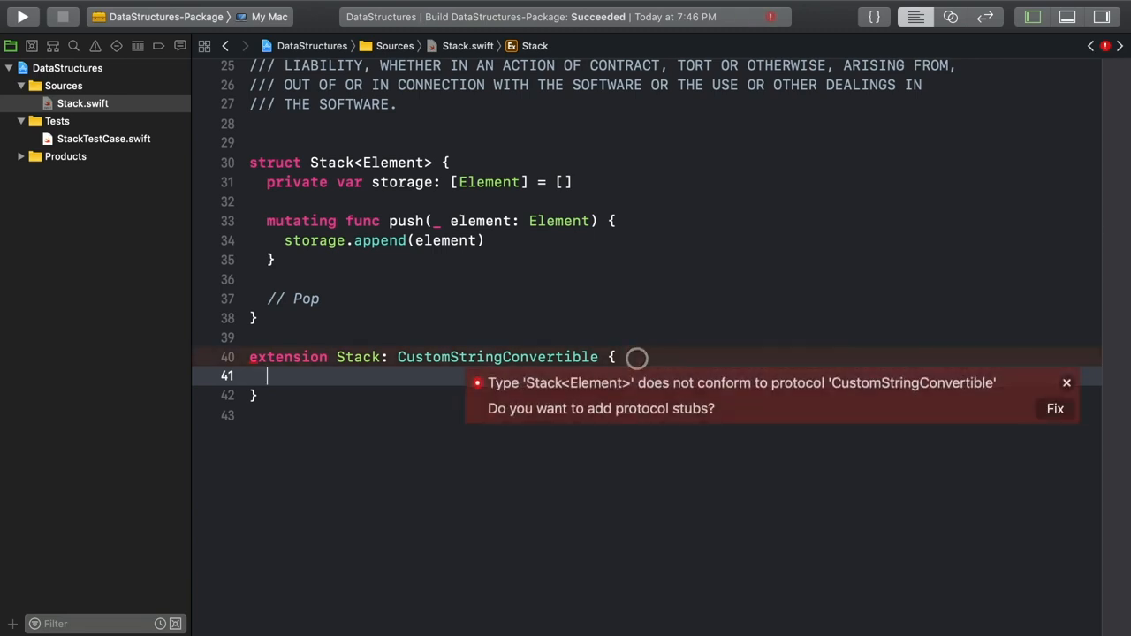
click(1055, 408)
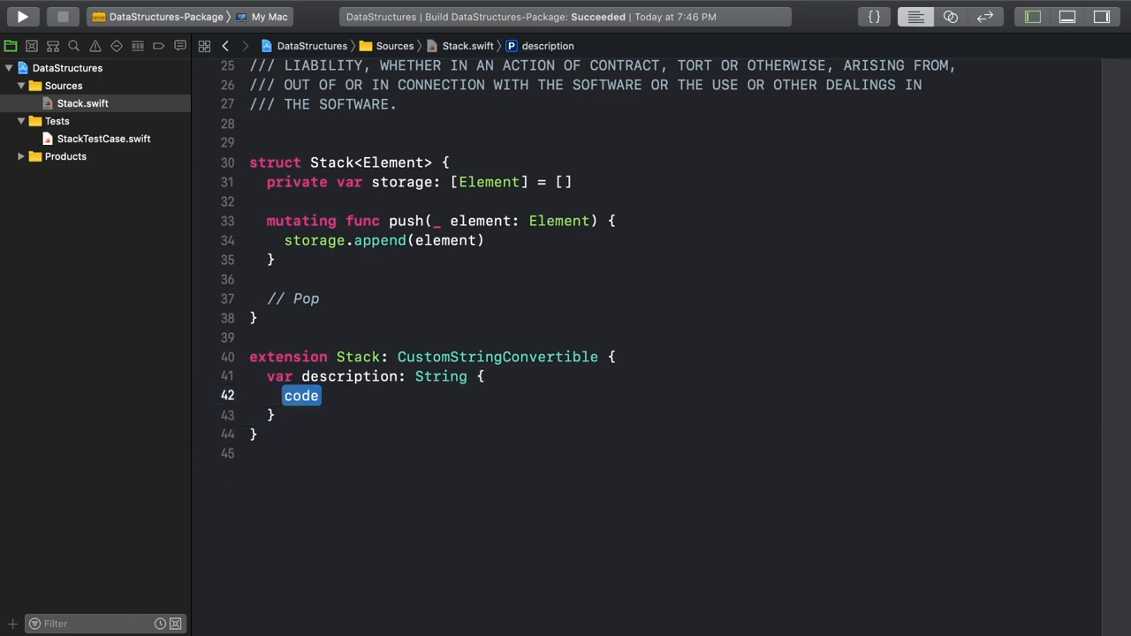
Return storage mapped to strings and joined by " " as the description
text(return storage)
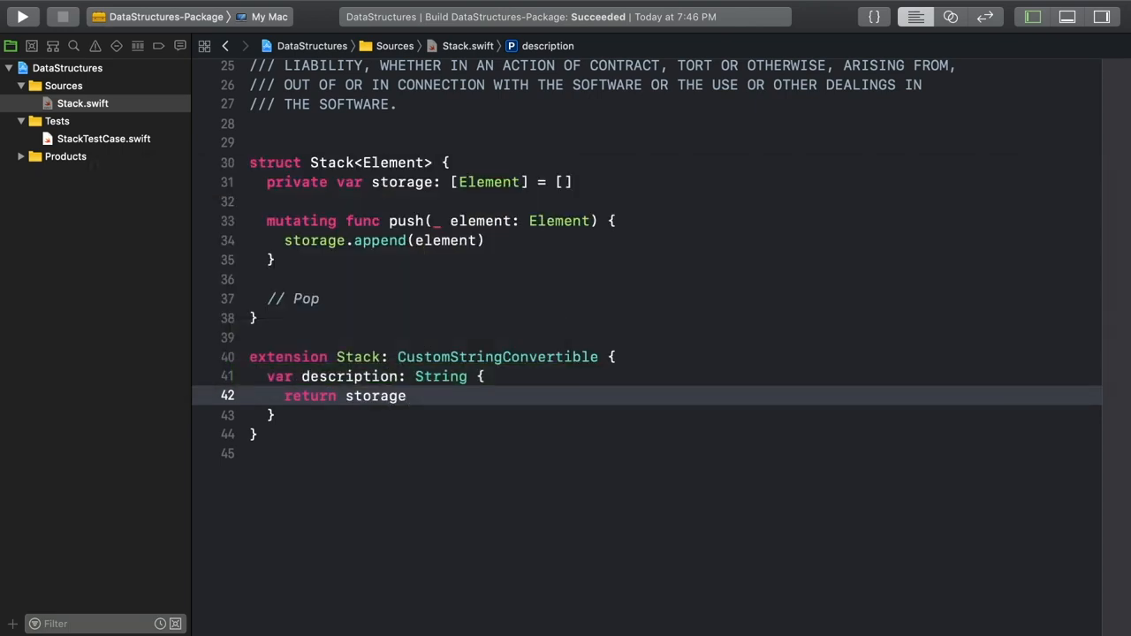
text(.map { "\)
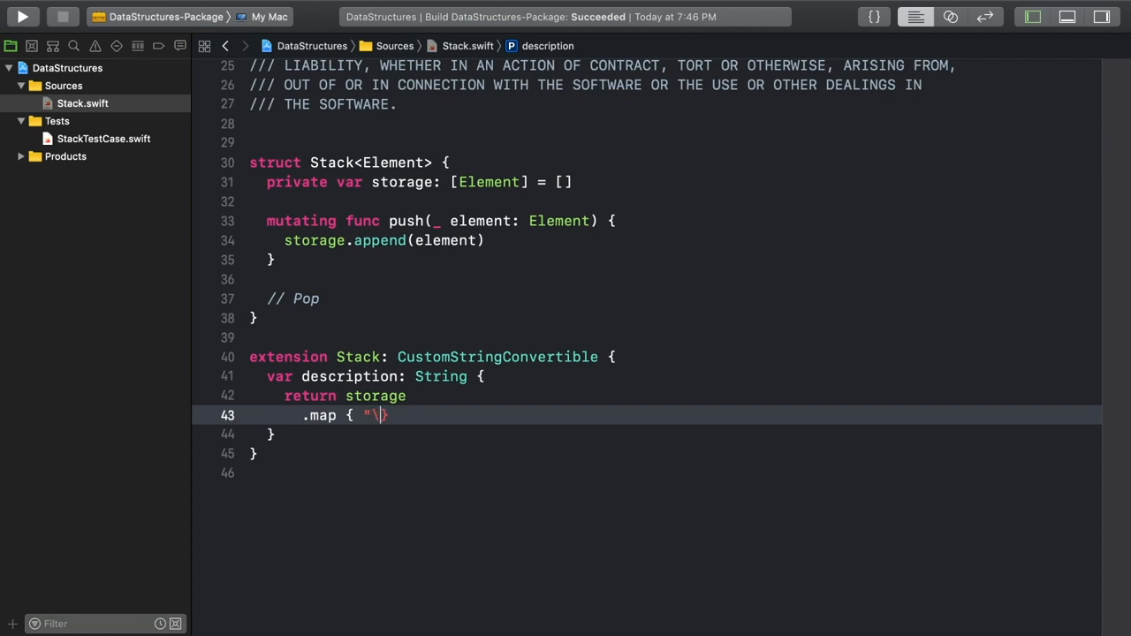
text(($0)")
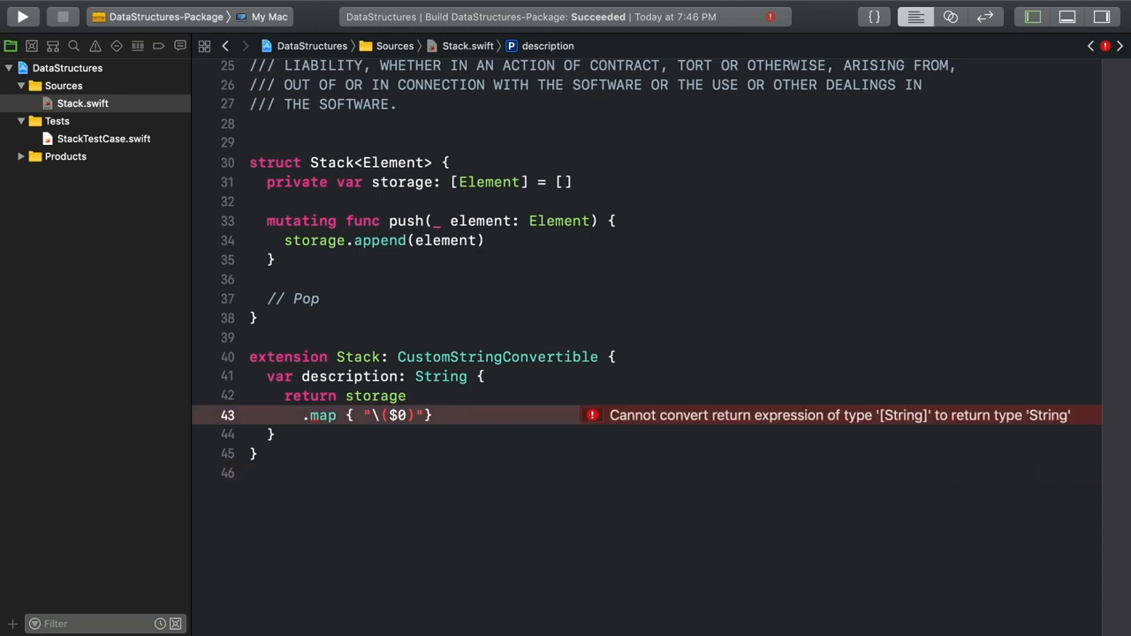
text(.joined(separator: Sequence)
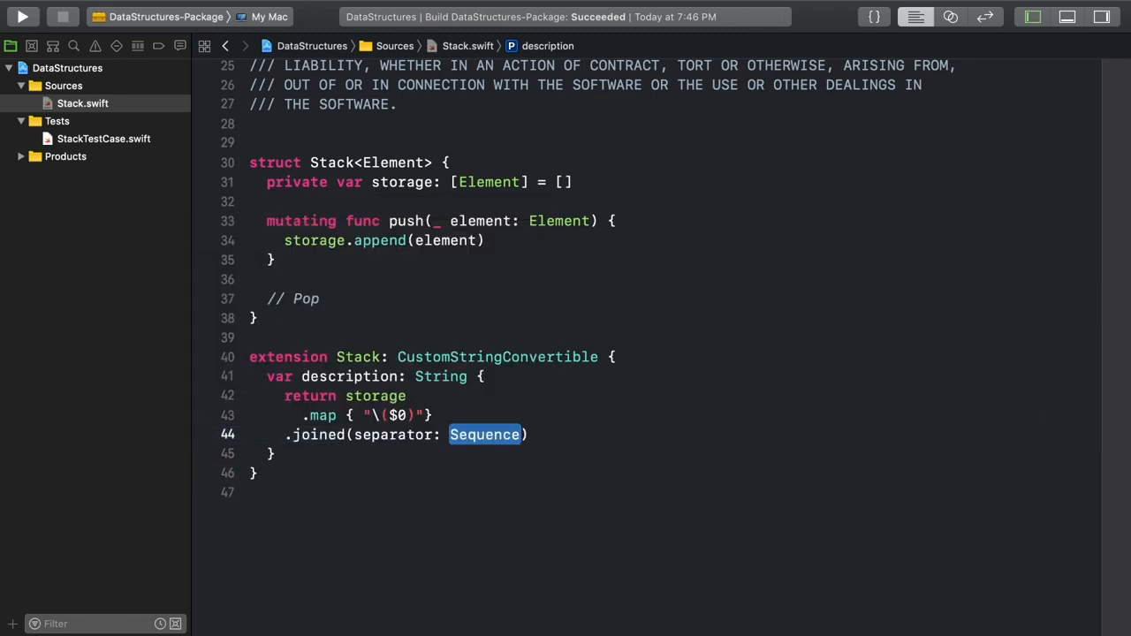
text(" ")
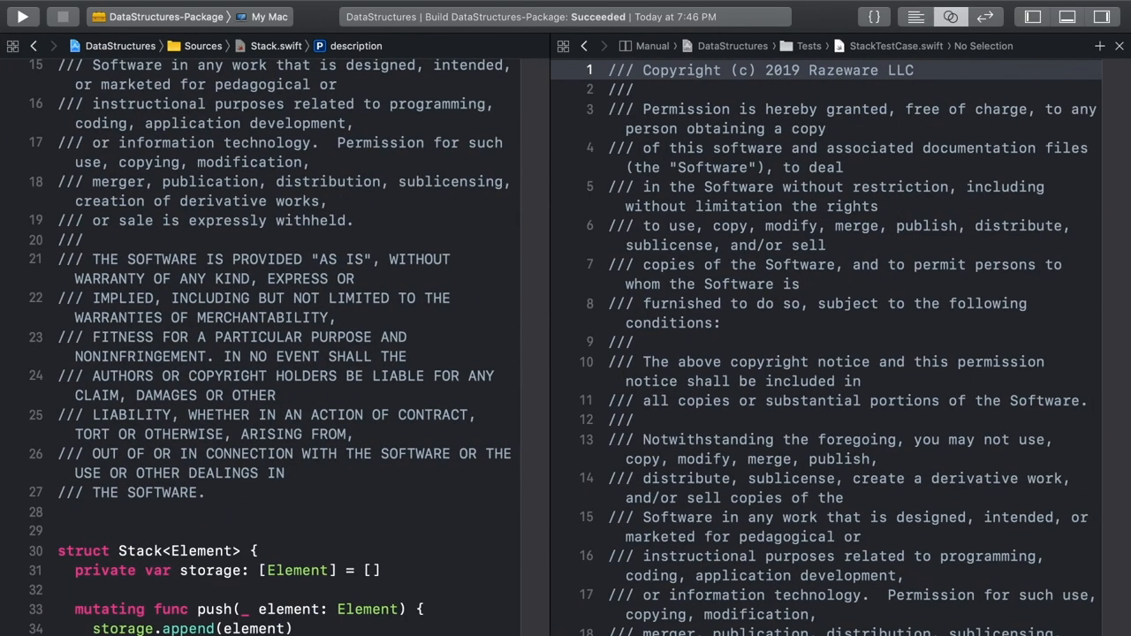
Add var stack = Stack<Int>() and a setUp override pushing 1, 2, 3 and 4
scroll(down, 3)
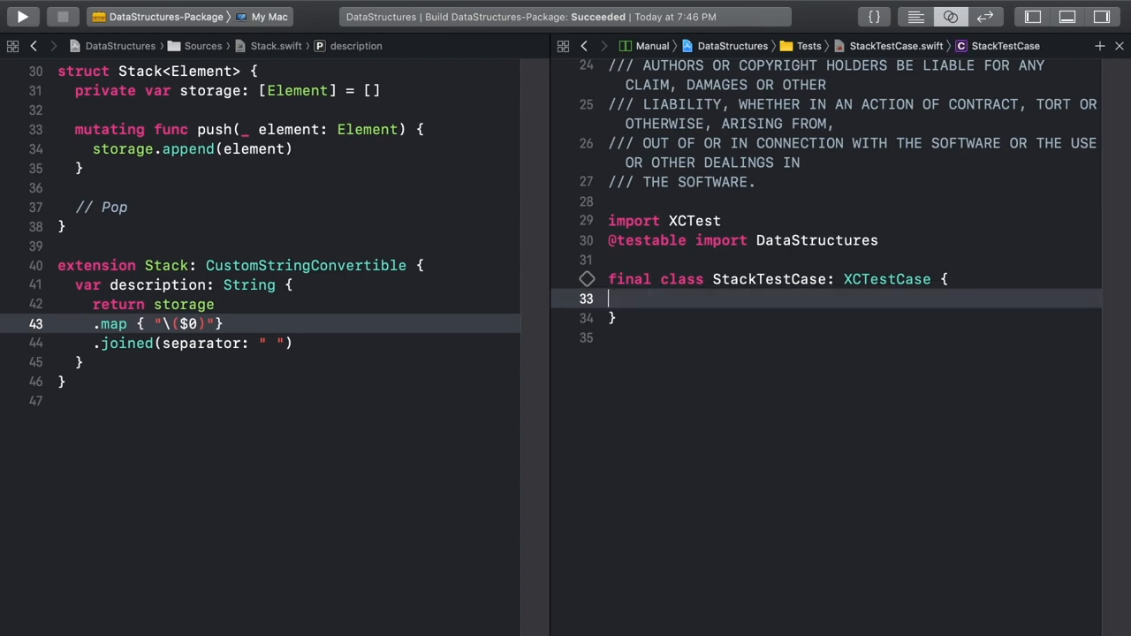
text(var stack = Stack)
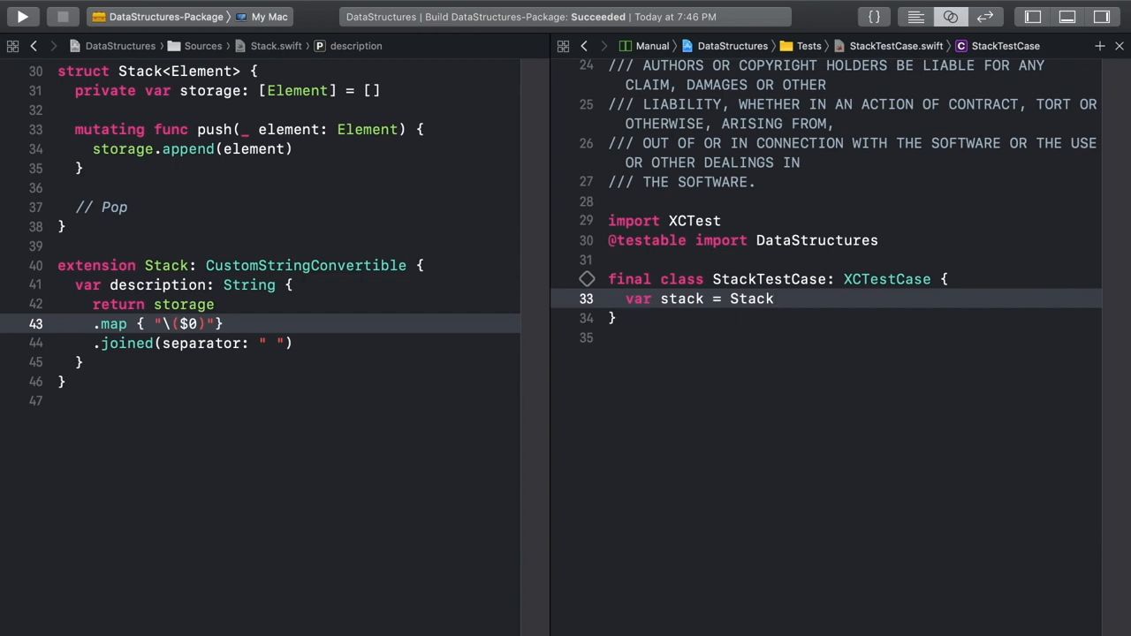
text(<Int>()
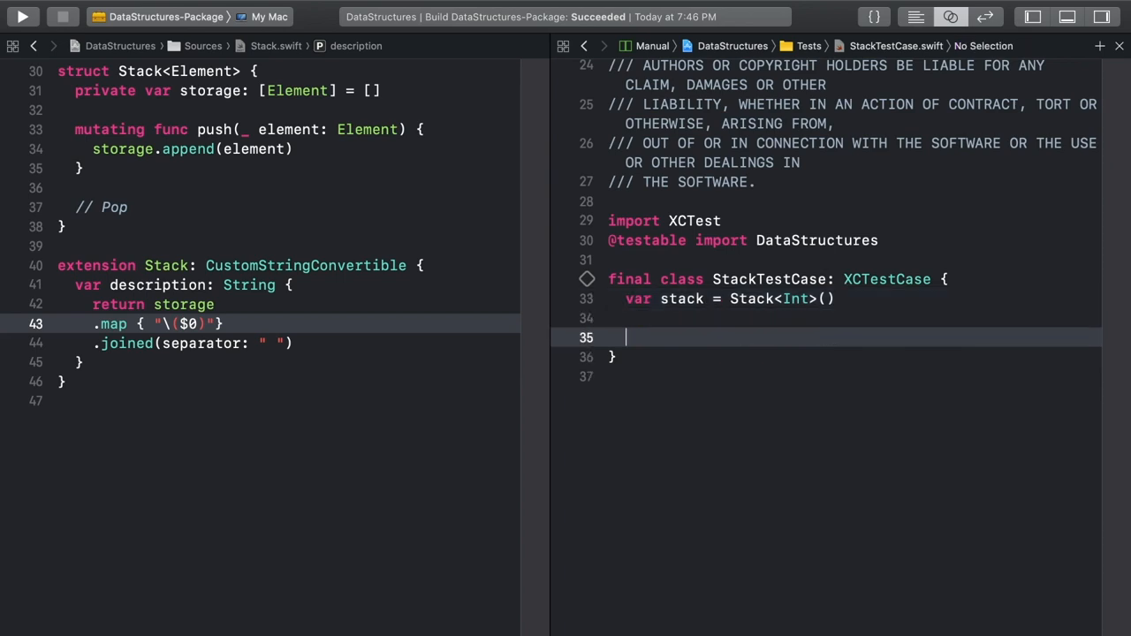
text(setup)
text(stack)
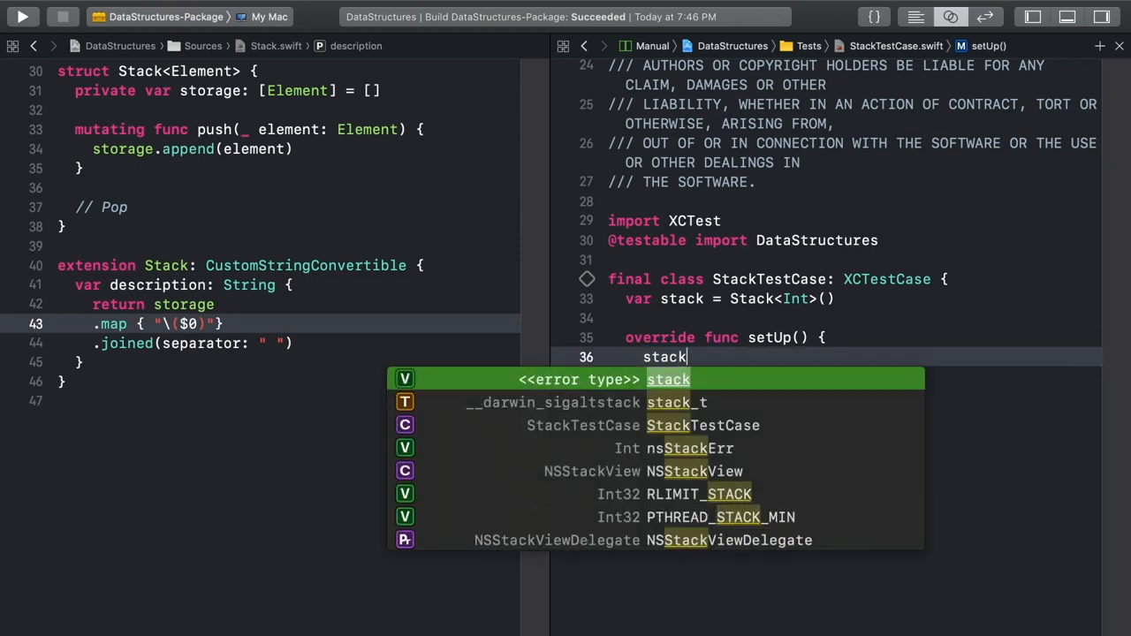
text(.push(1))
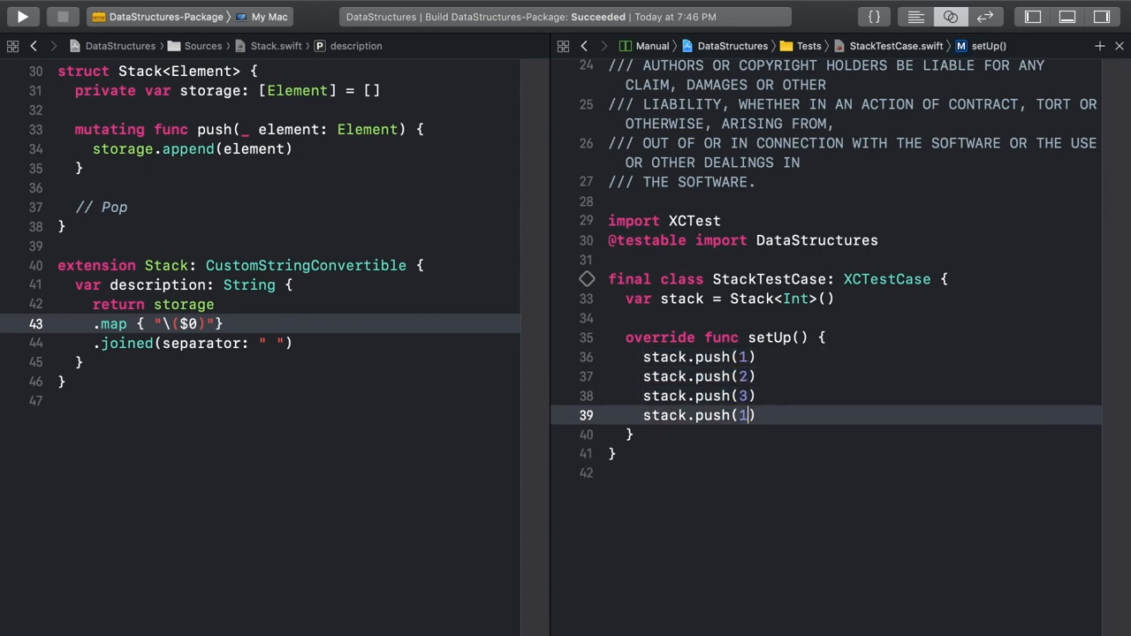
text(4)
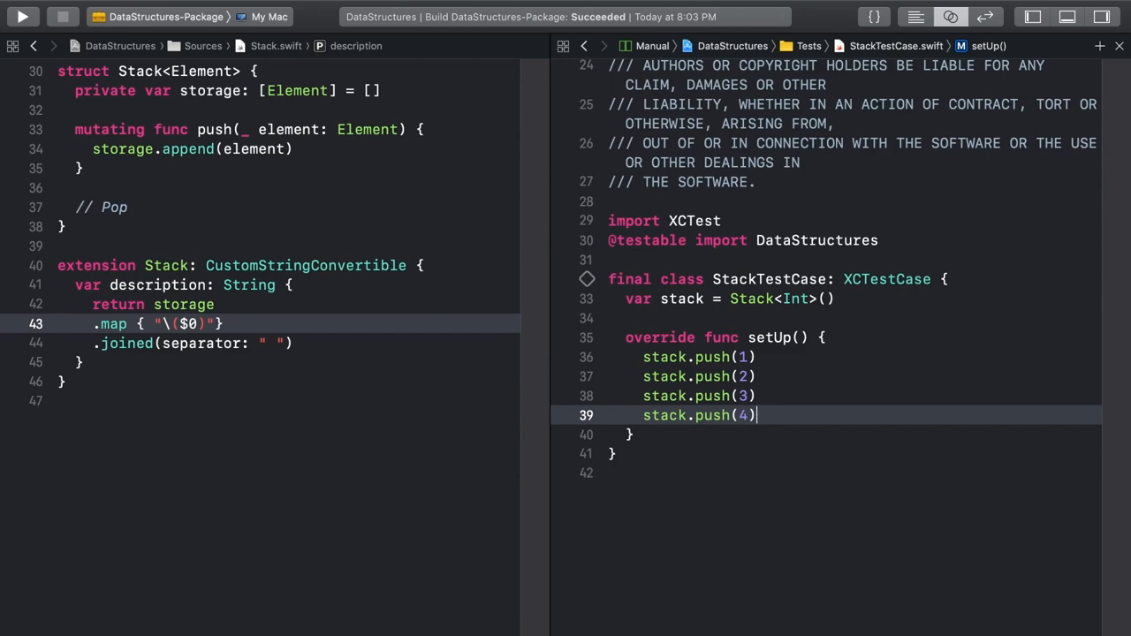
Write test_push asserting the description against a deliberately wrong string "55555555"
text(func te)
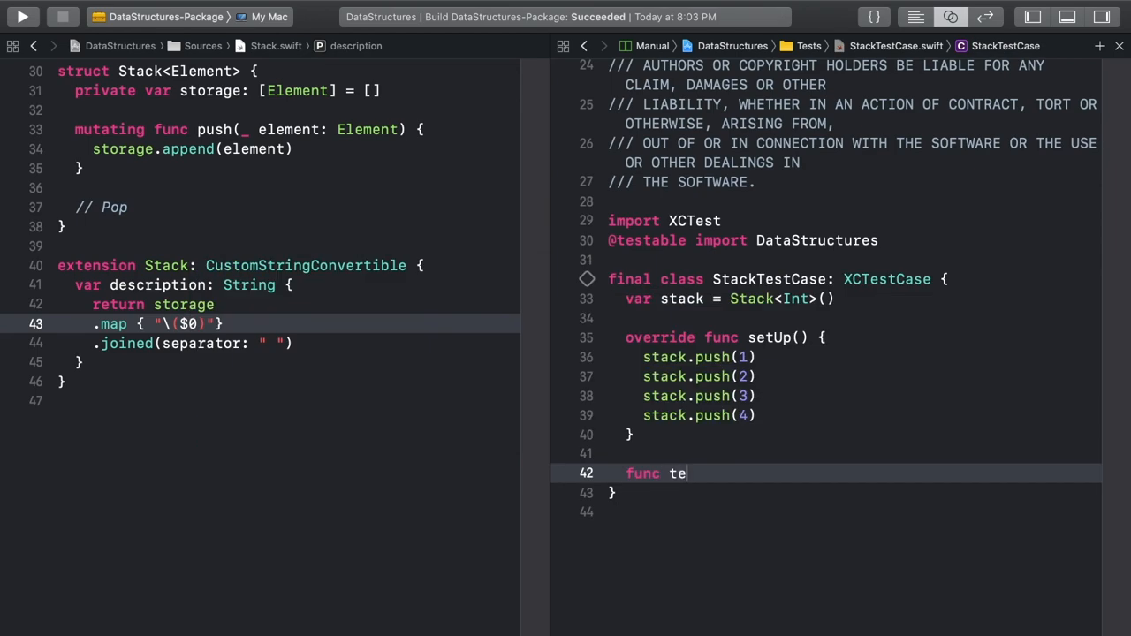
text(st_push() {)
text(XCTAssertEqual(stack.description, )
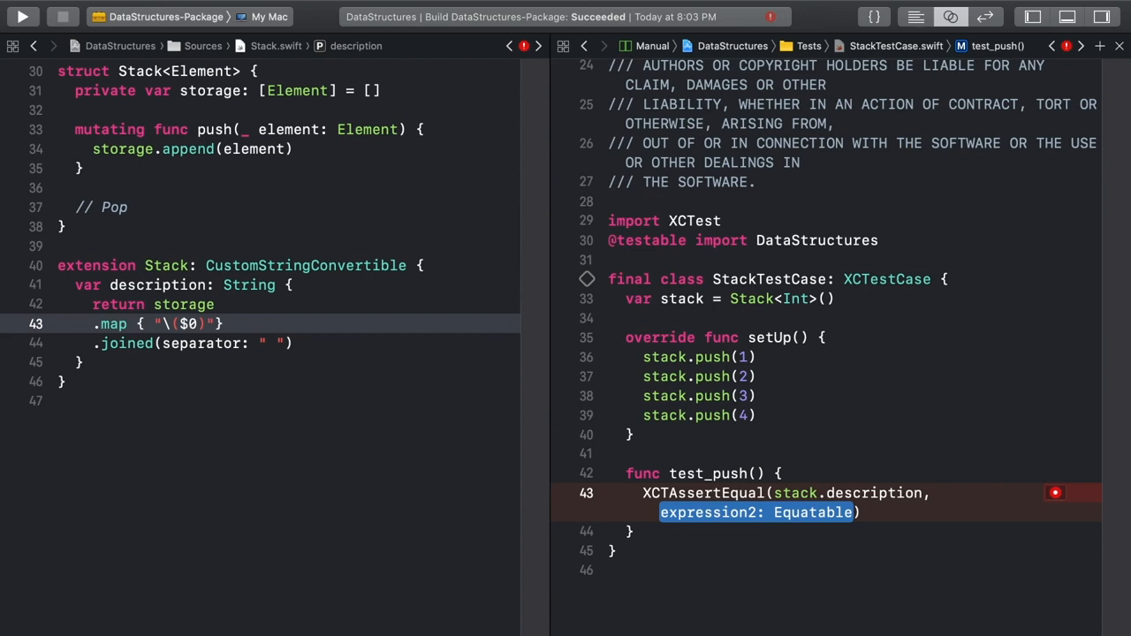
text("5")
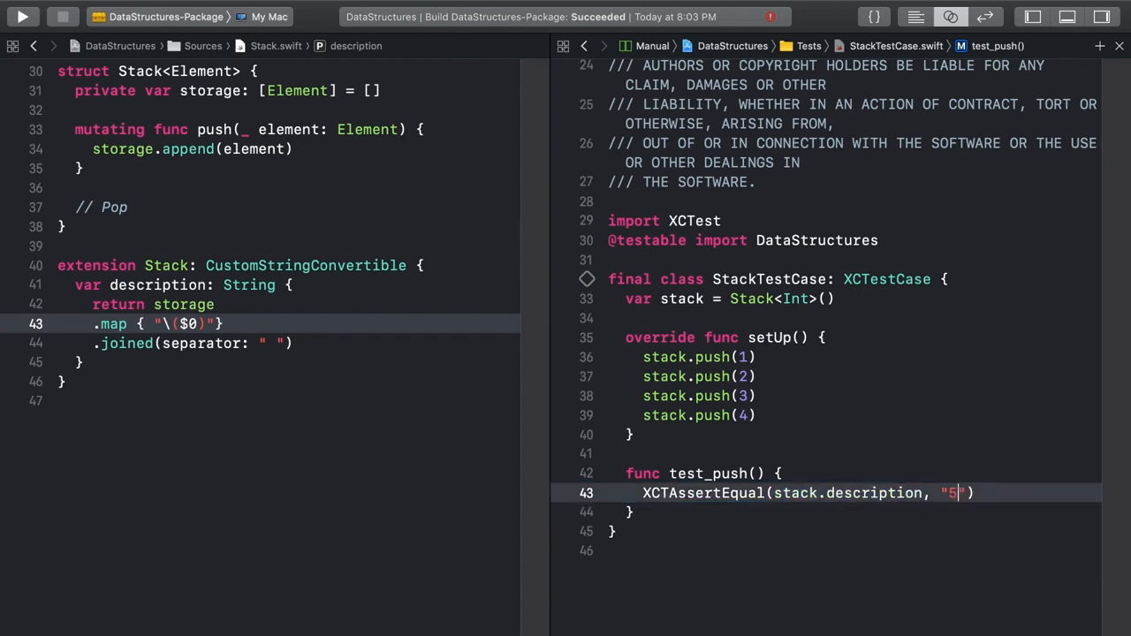
text(5555555)
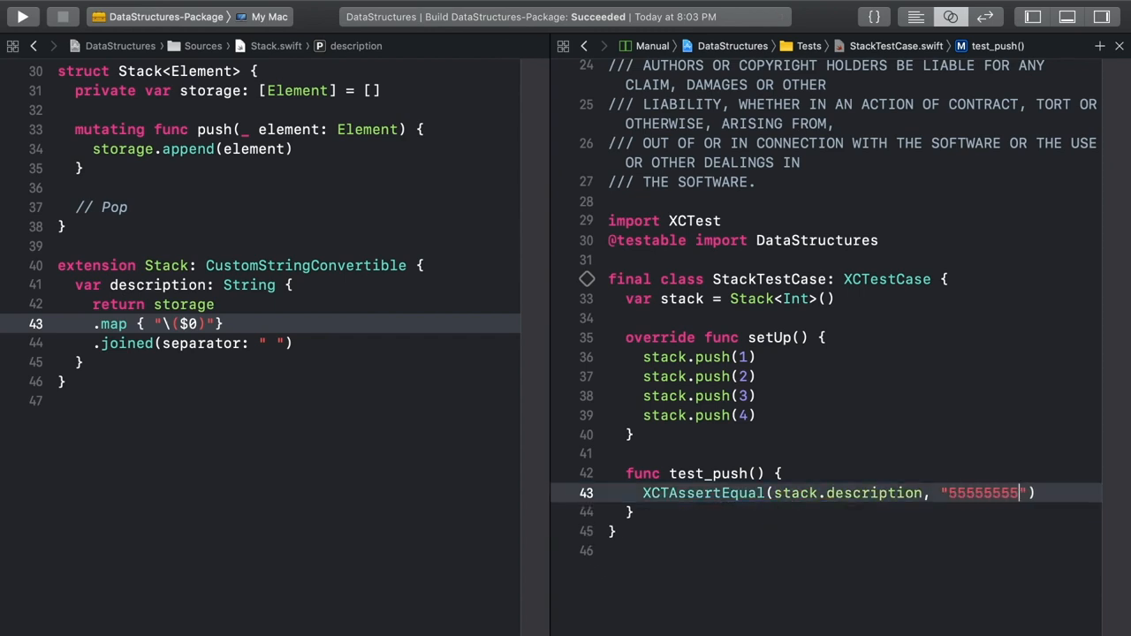
Run the test, see it fail, then correct the expected value to "1 2 3 4" so it passes
click(21, 16)
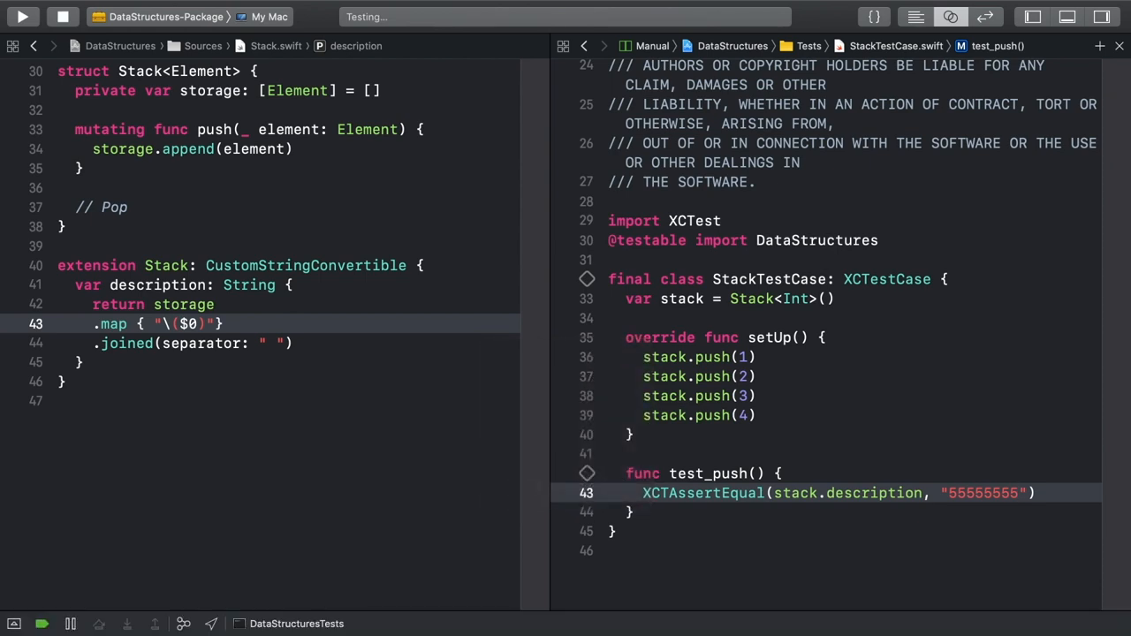
click(22, 16)
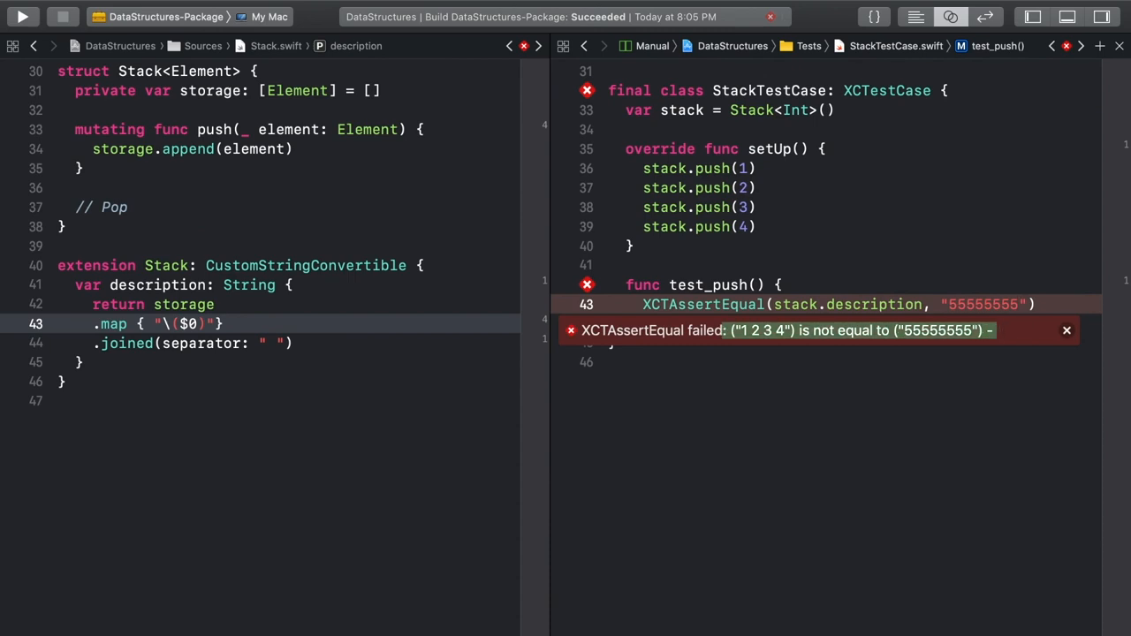
click(1067, 330)
text(1 2 3 4)
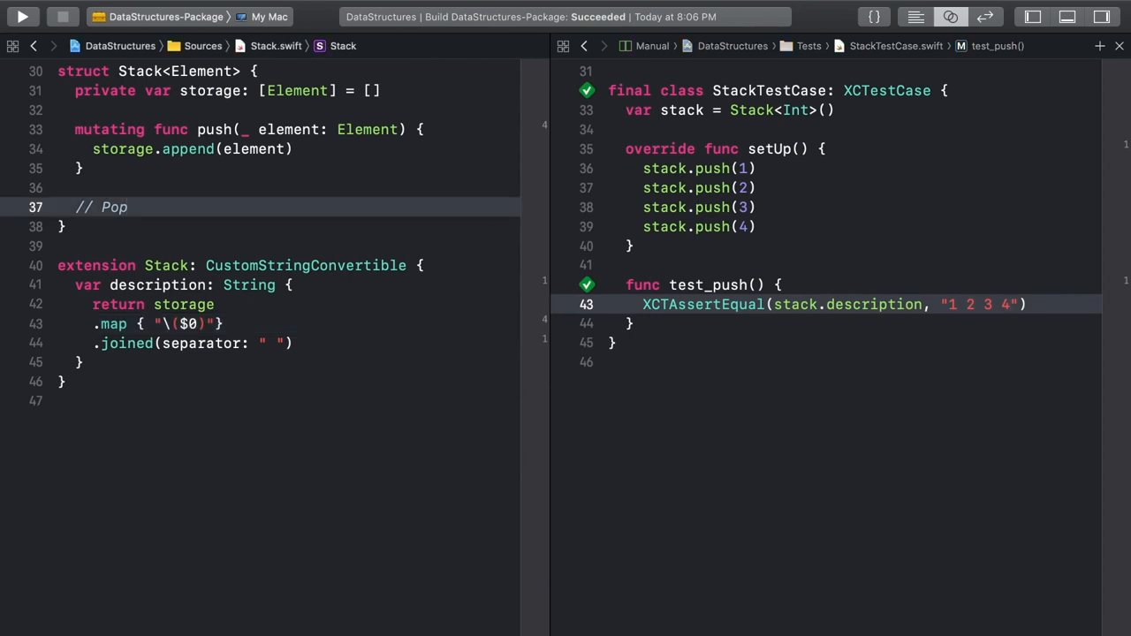
text(mutating)
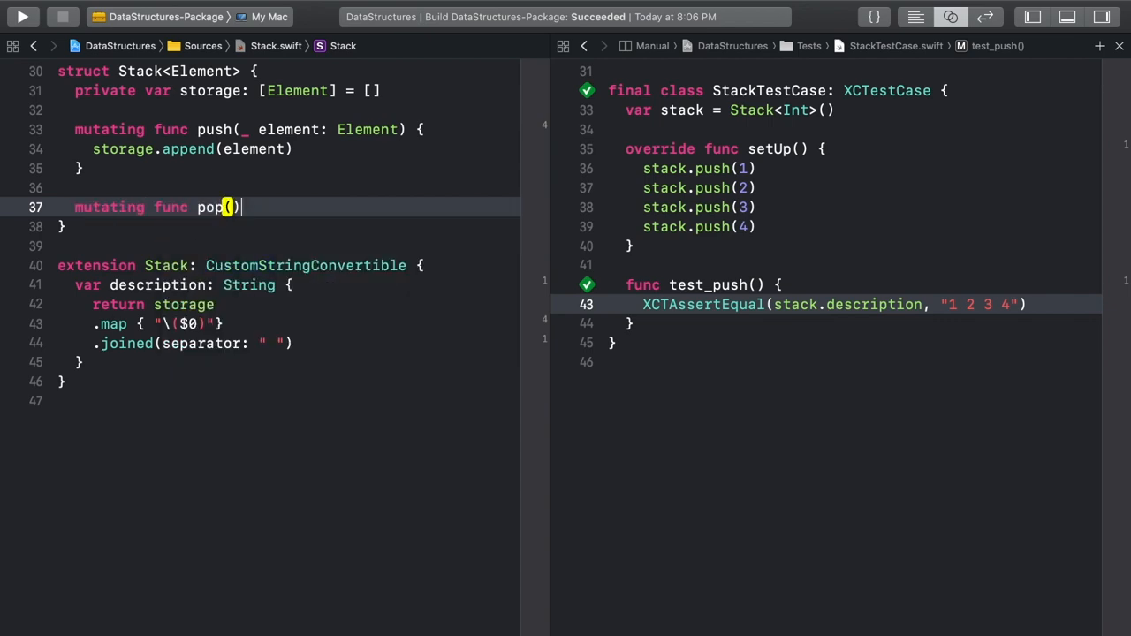
text(-> Element)
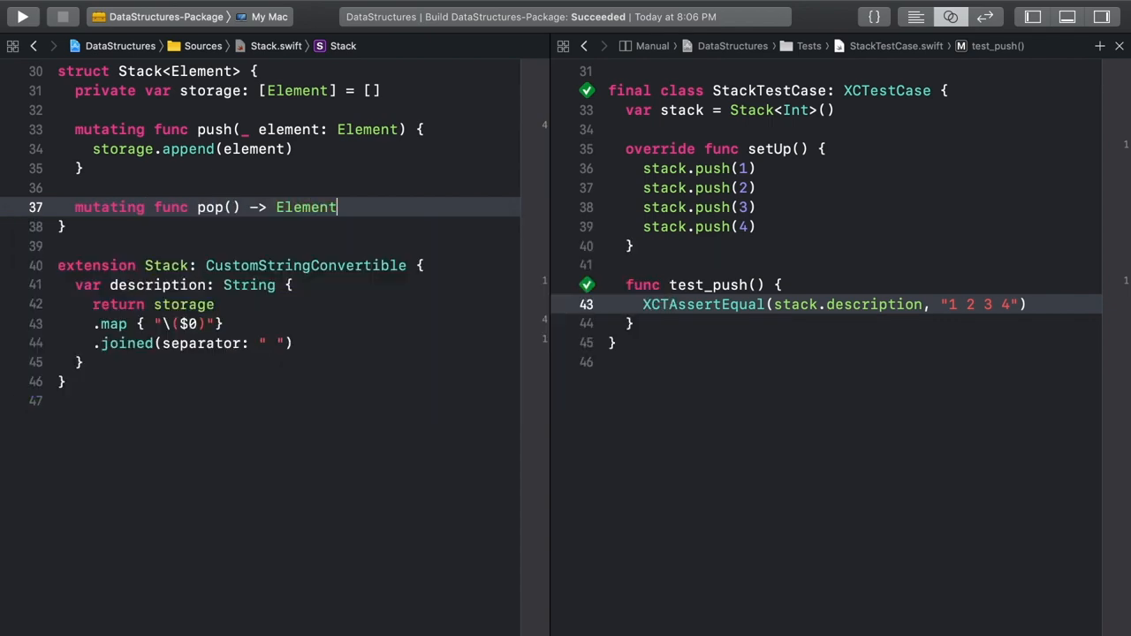
text(? {)
text(return storage.popLast())
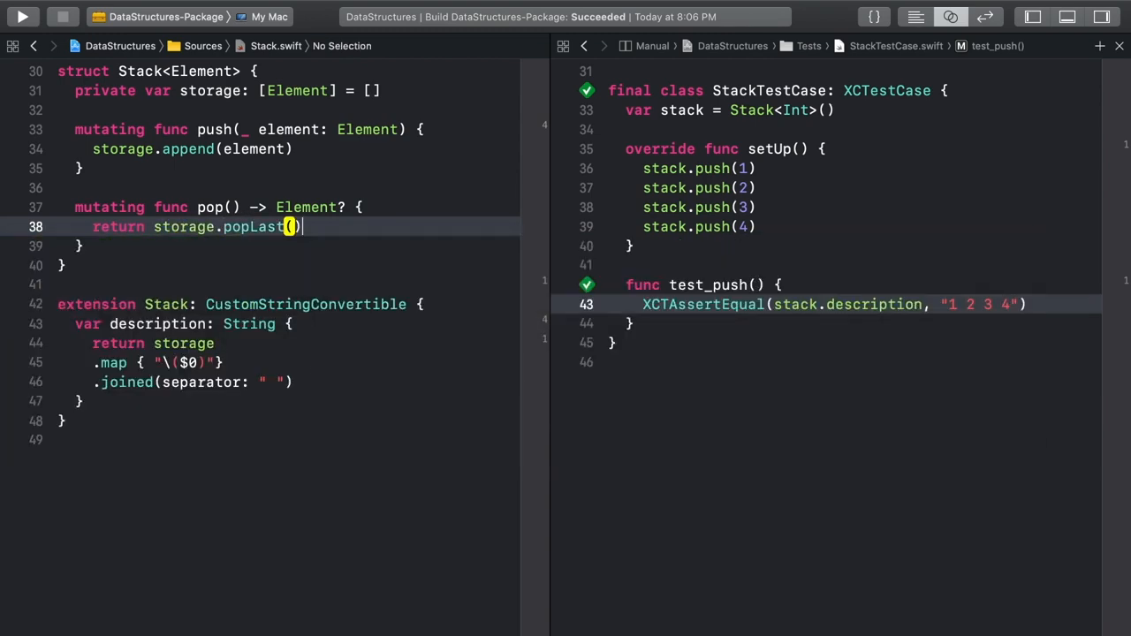
click(292, 226)
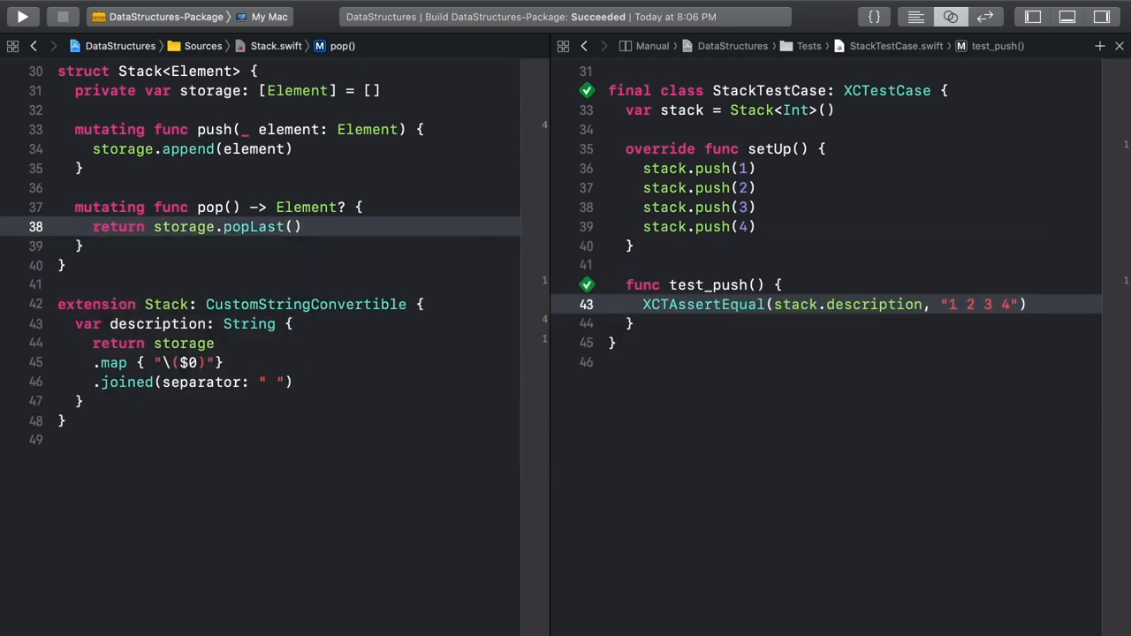
click(304, 226)
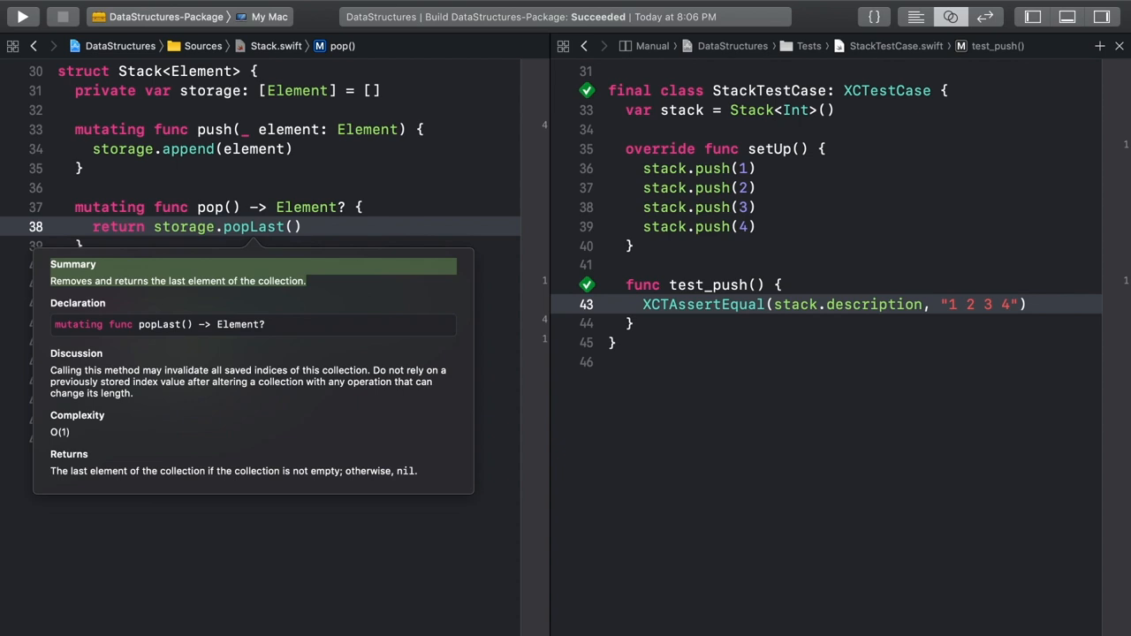
text(@discardableResult)
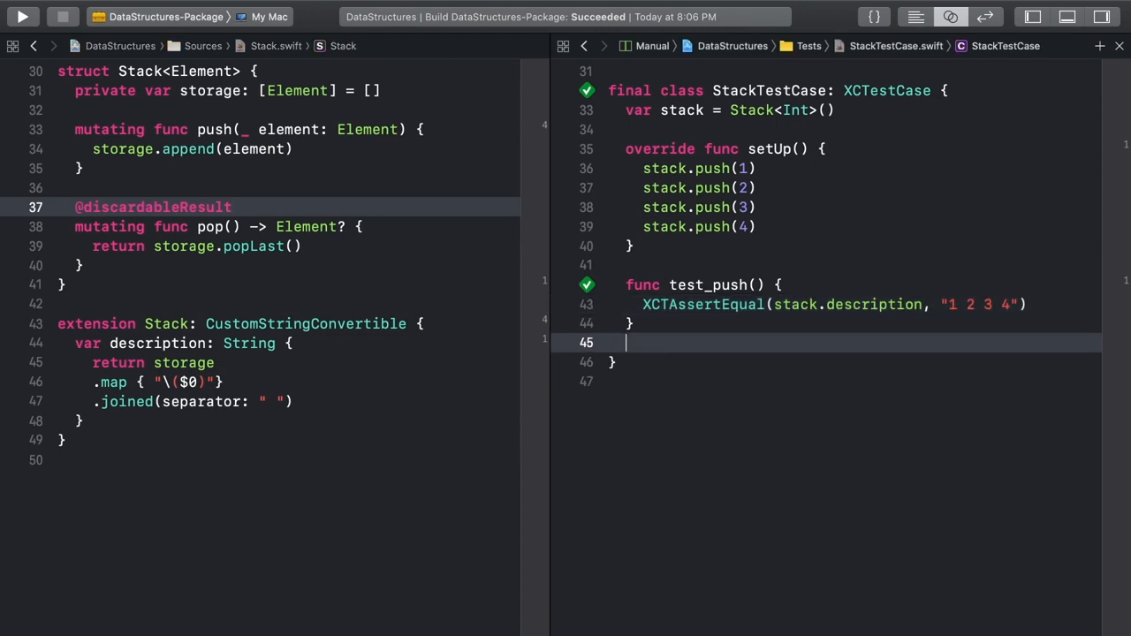
Add test_pop asserting XCTAssertEqual(stack.pop(), 4) and have it pass
text(func test)
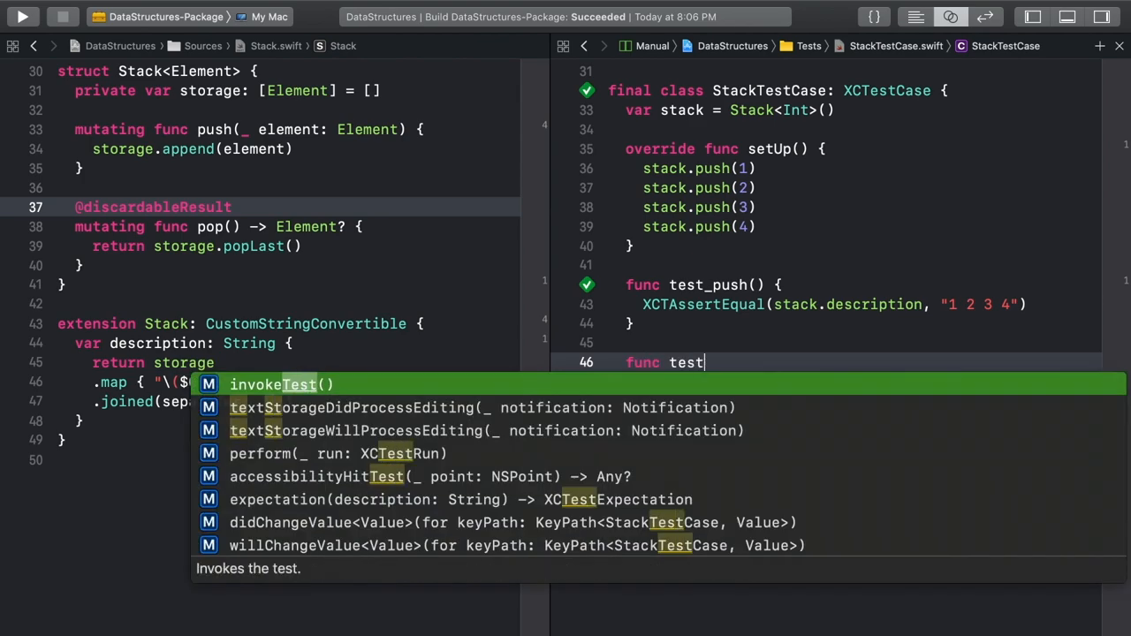
text(_pop() {)
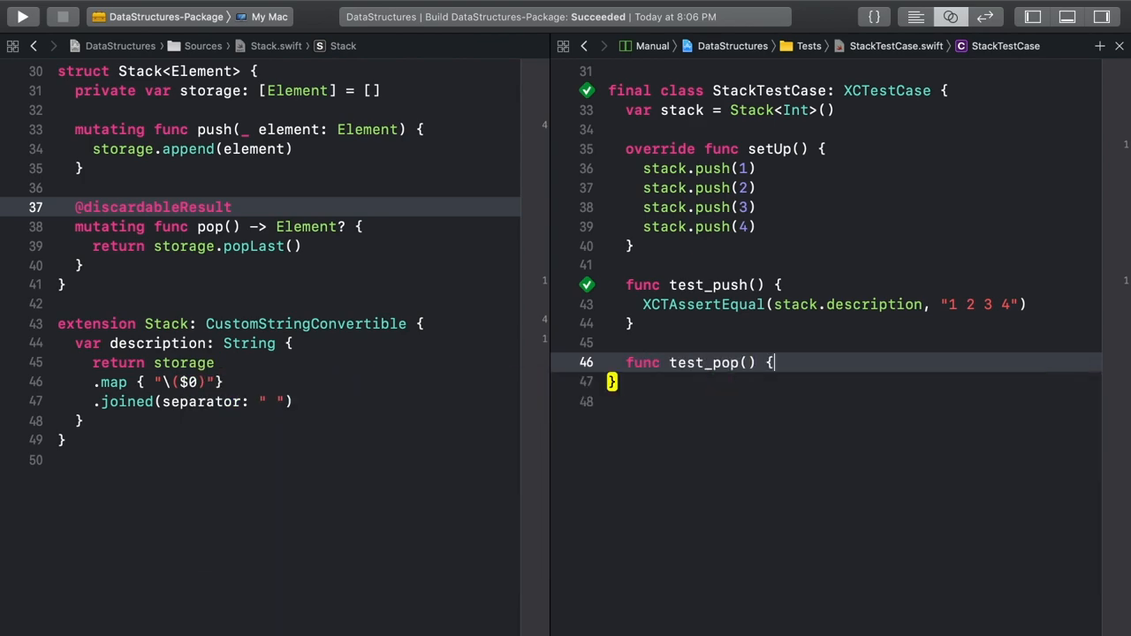
text(XCTAssertEqual(stack.pop(), 4)
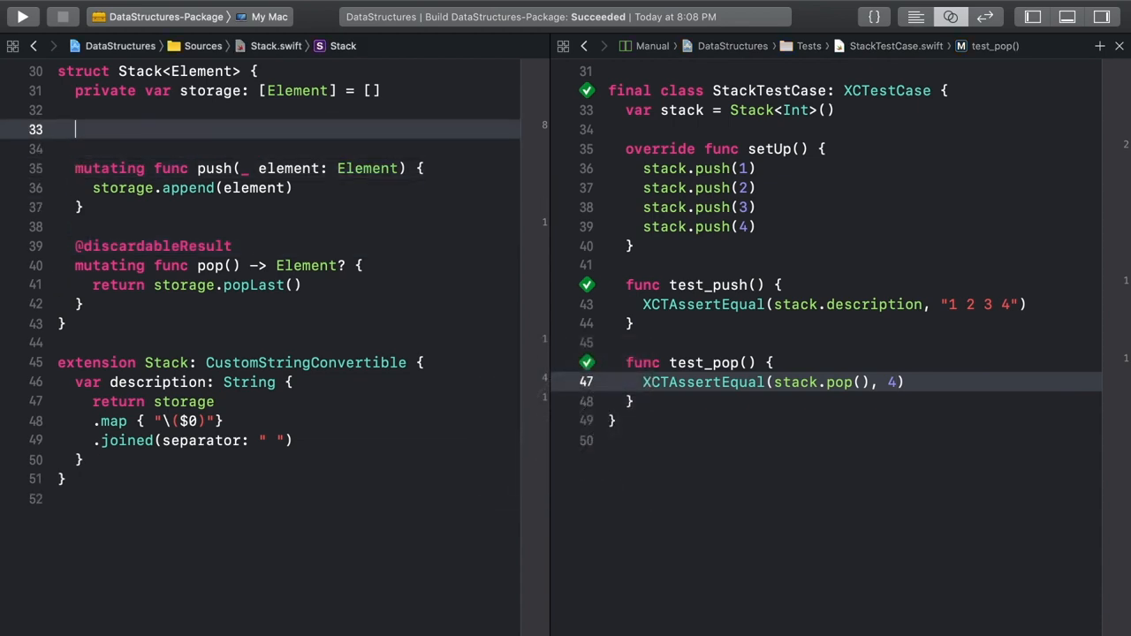
Add func peek() -> Element? returning storage.last
text(func pe)
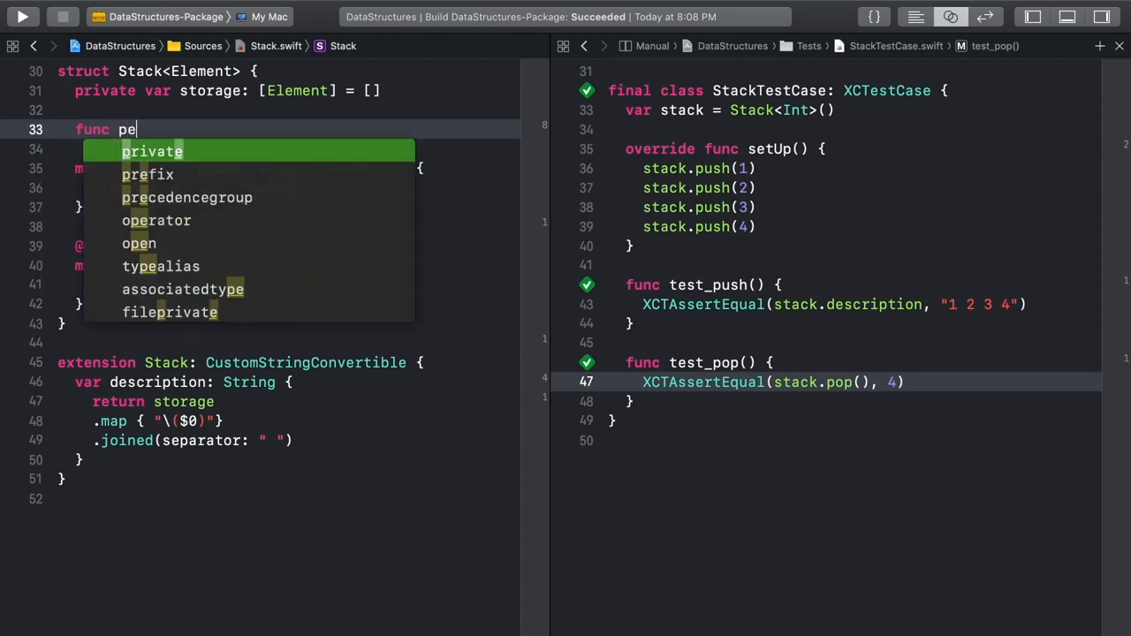
text(ek() -> Element? {)
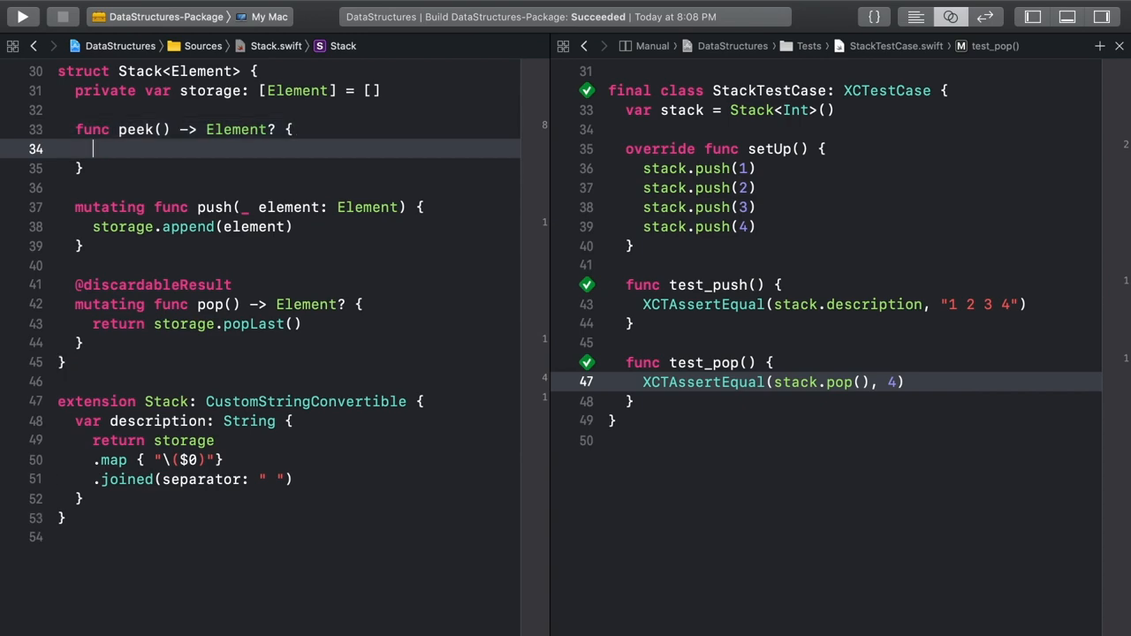
text(return storage.las)
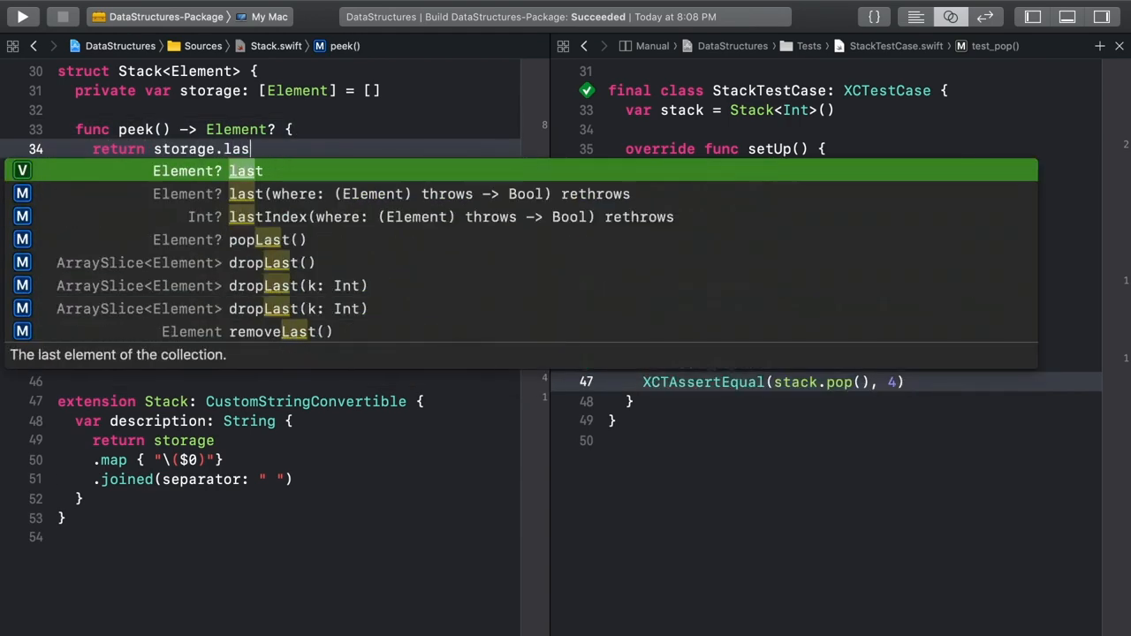
key(return)
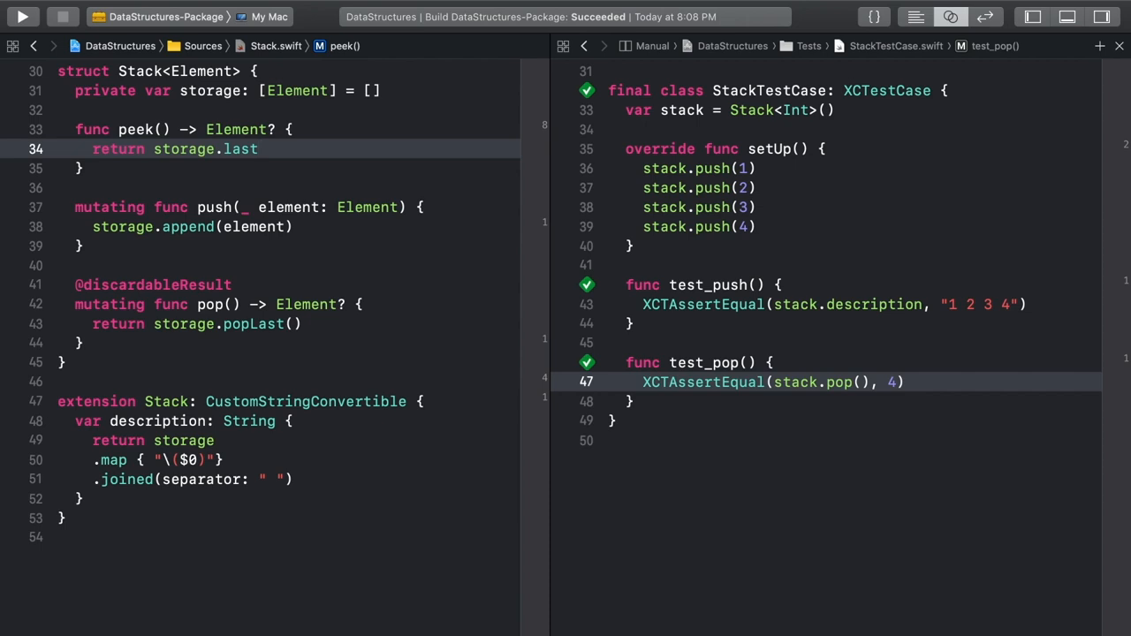
Write test_peek asserting XCTAssertEqual(stack.peek(), 4)
click(258, 148)
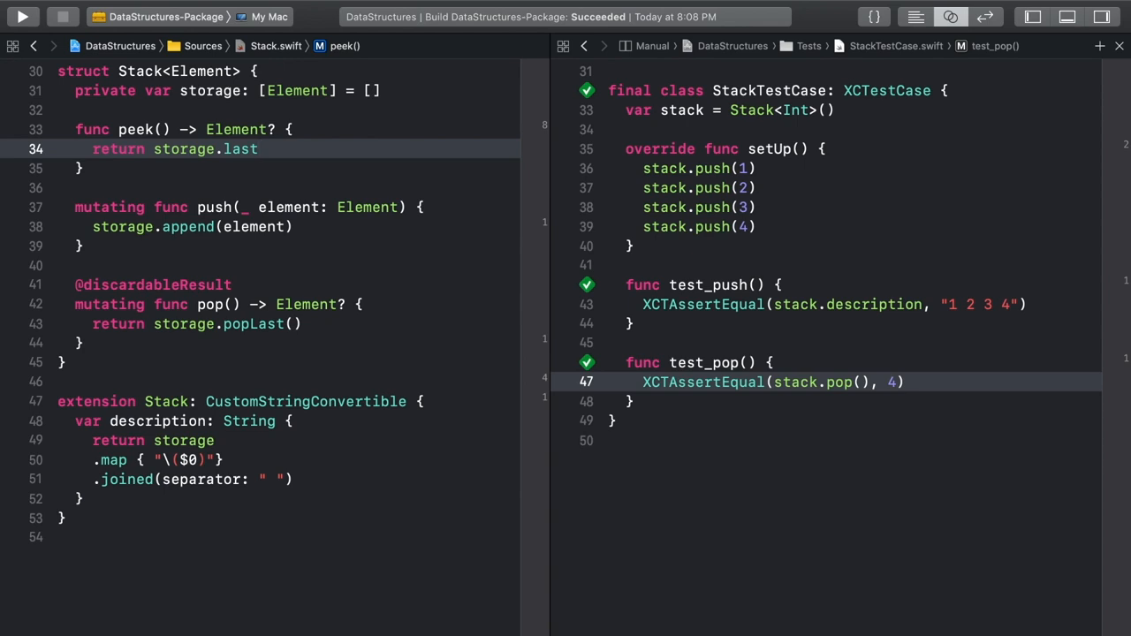
text(func)
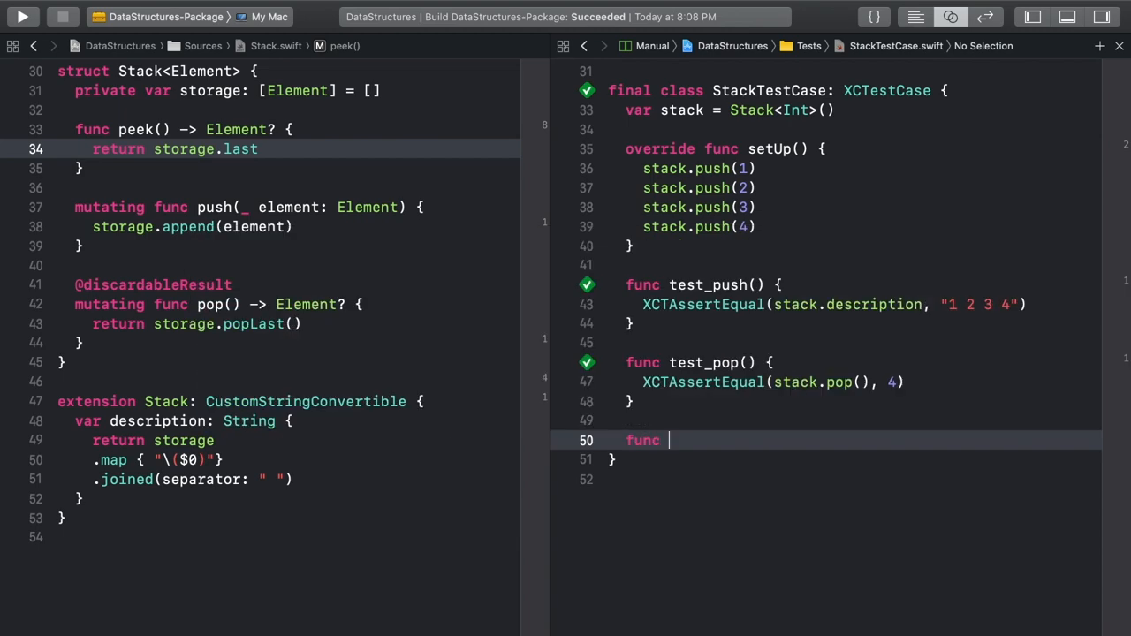
text(test_peek() {)
text(XCTAssertEqual(stack.peek(), )
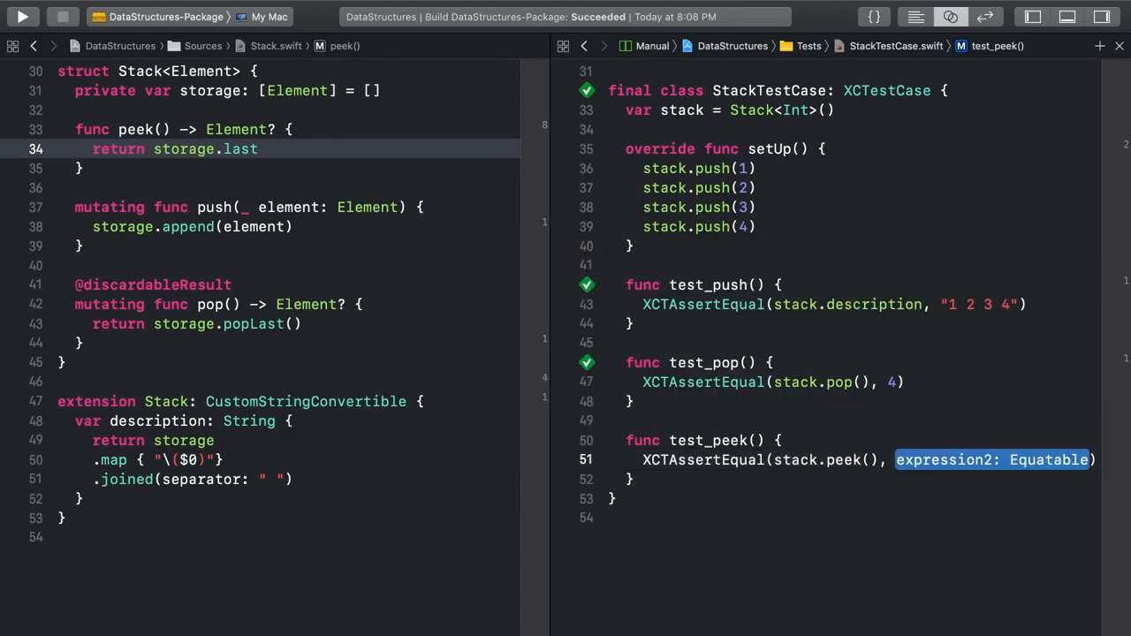
text(4)
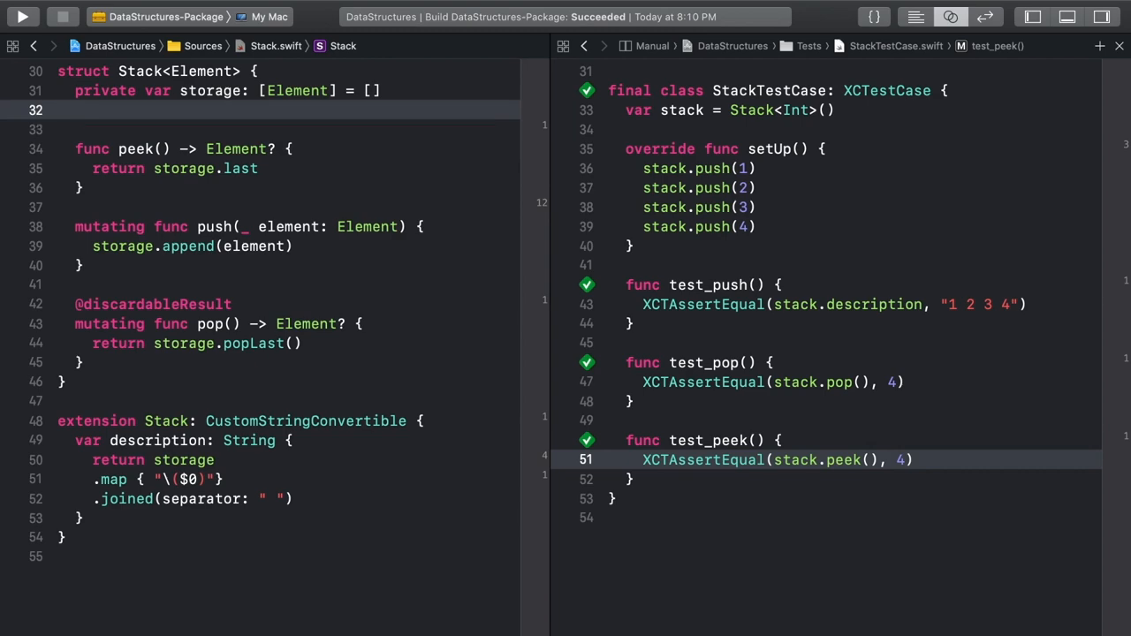
Add var isEmpty: Bool returning peek() == nil, then begin a new test function
text(var isEmpty)
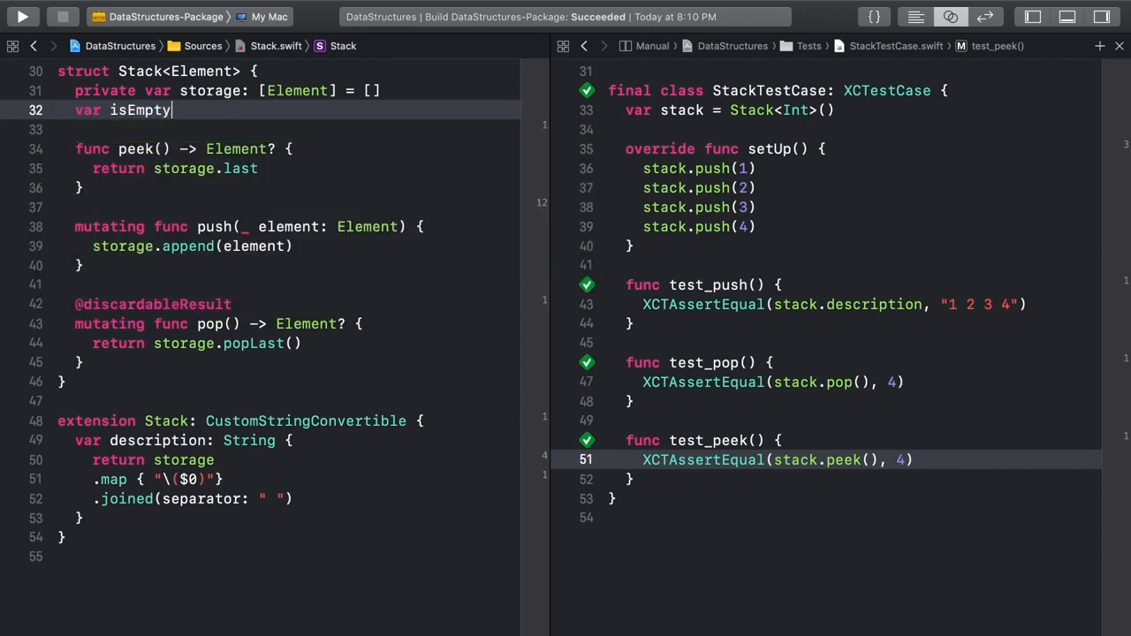
text(: Bool {)
text(return)
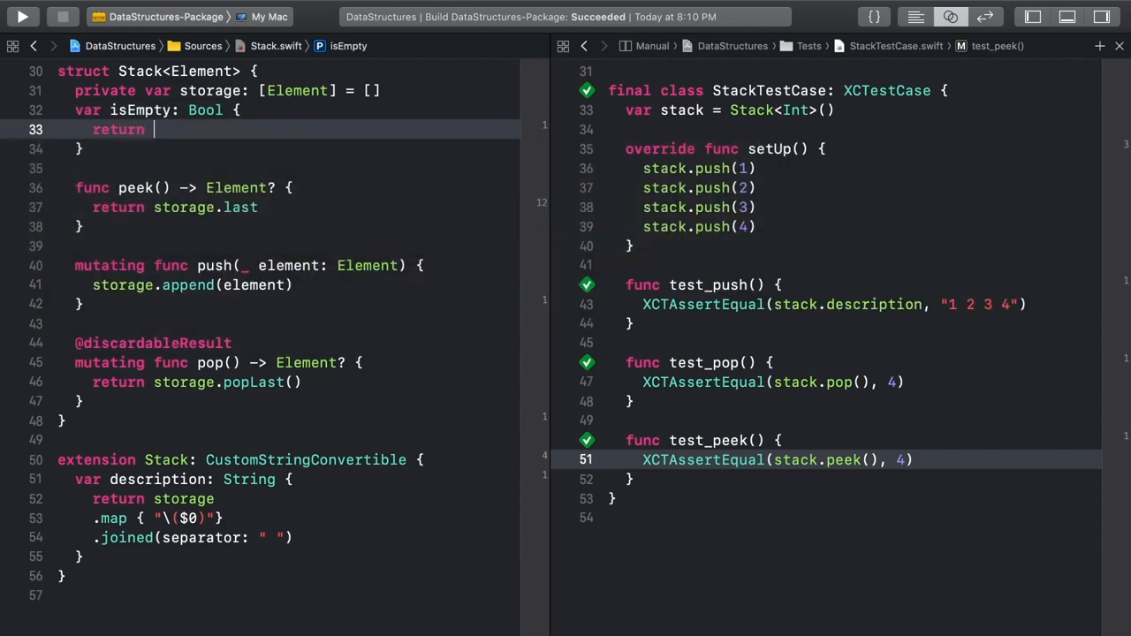
text(peek() ==)
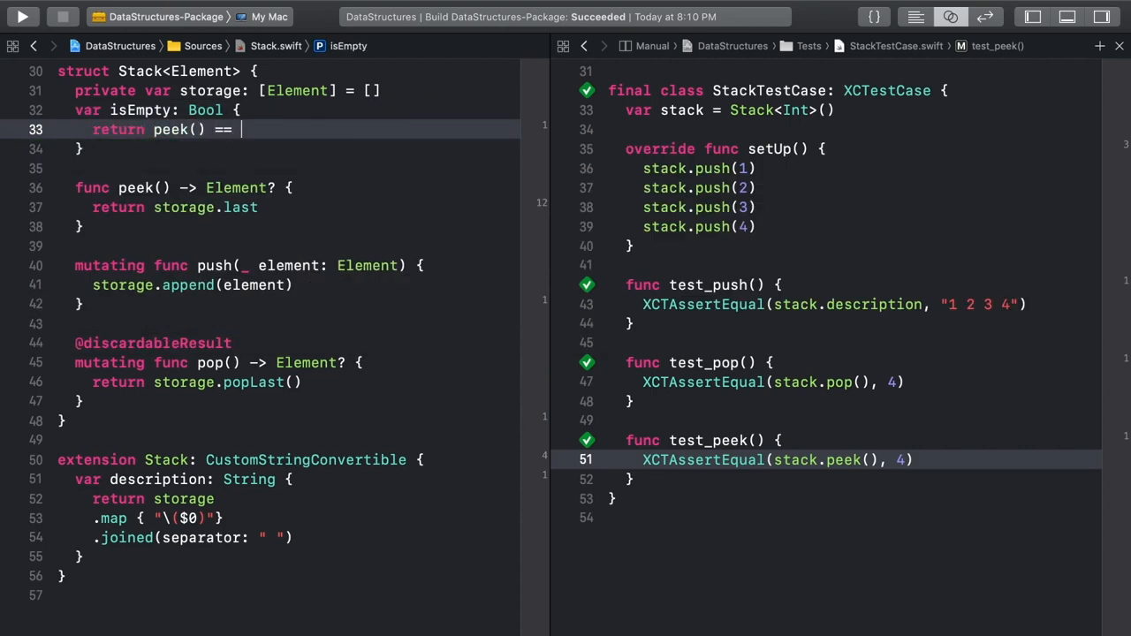
text(nil)
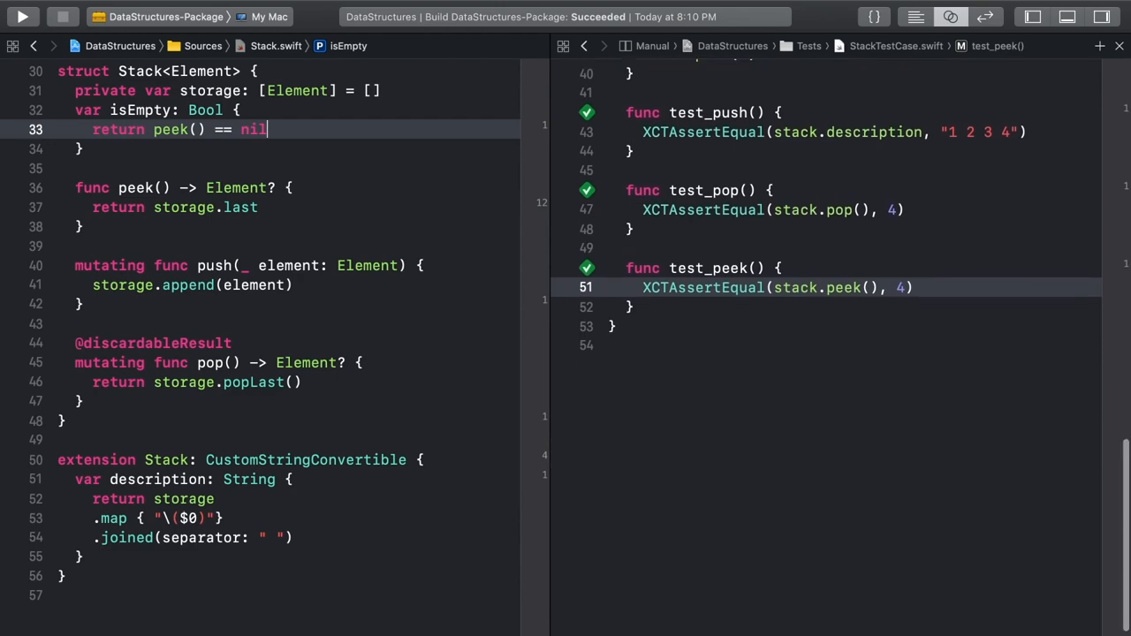
text(func)
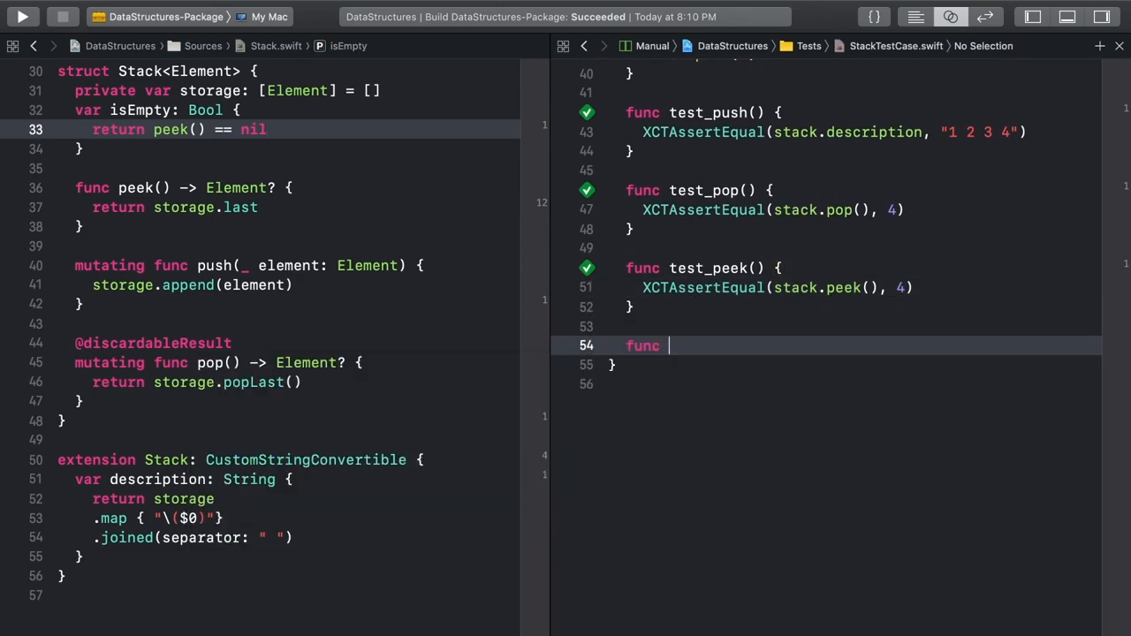
Write test_isEmpty with XCTAssertFalse(stack.isEmpty) and rerun until it passes
text(test_isEmpty)
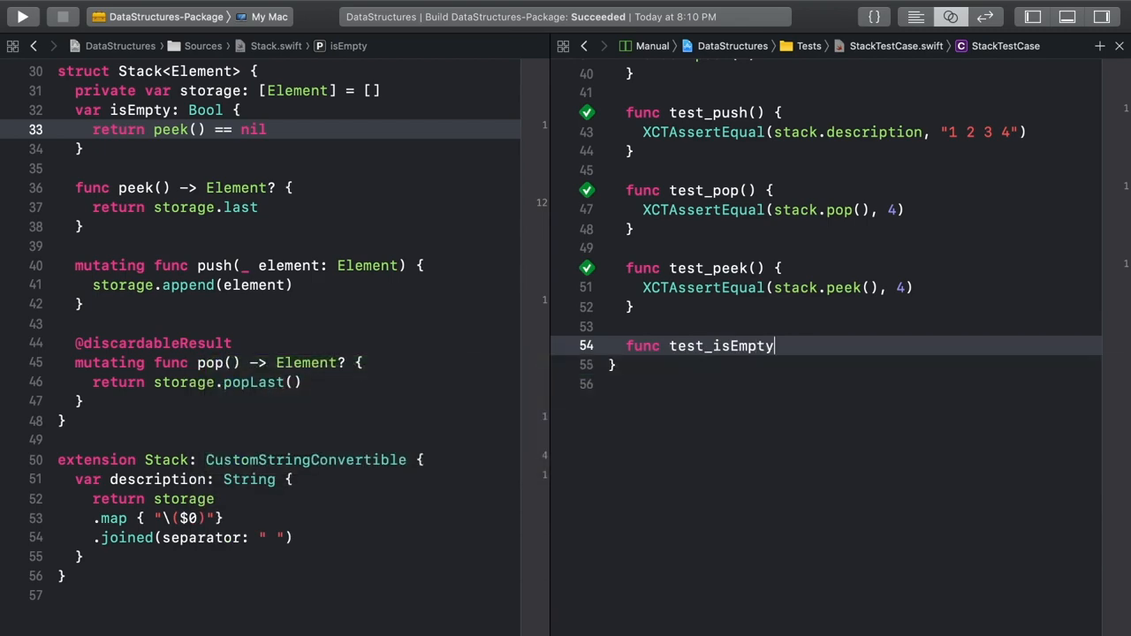
text(() {)
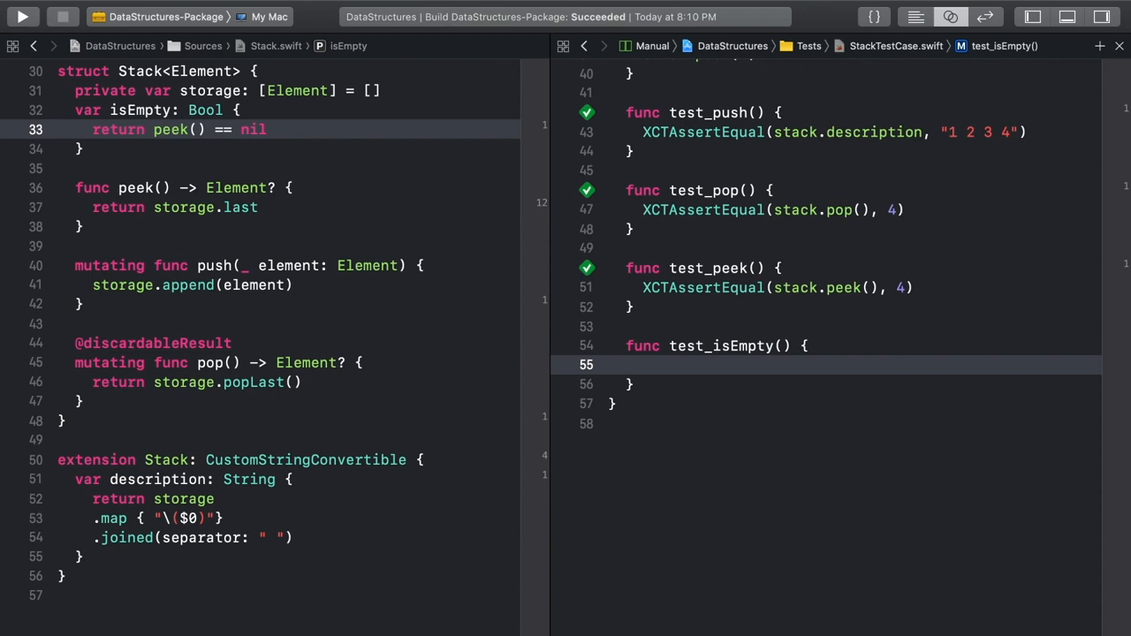
text(XCTAssertTrue(expression: Bool)
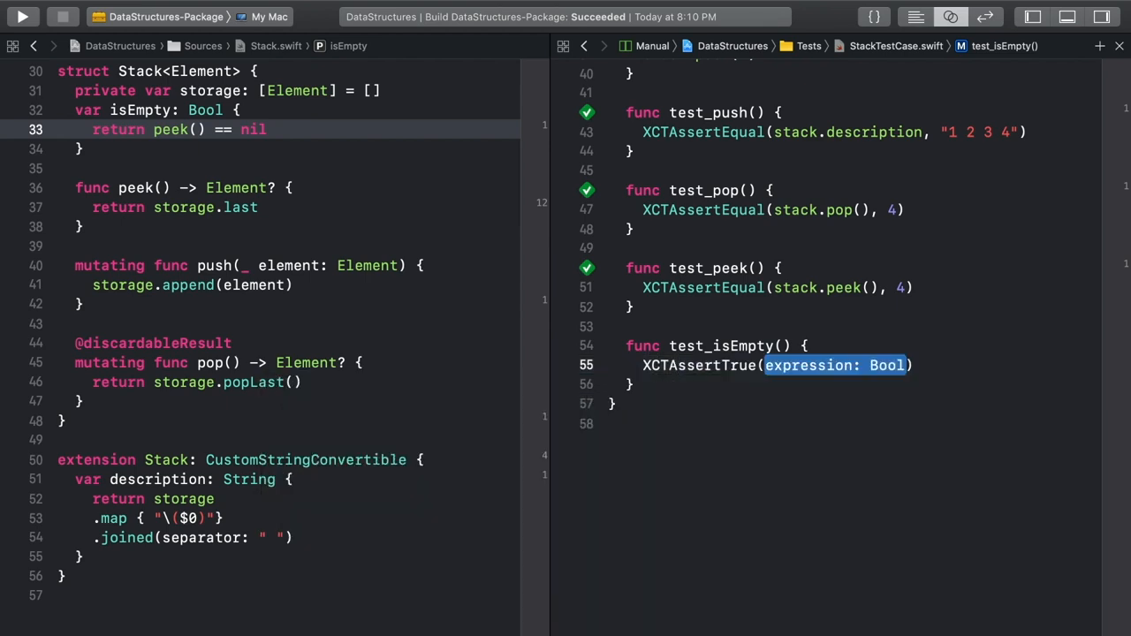
text(stack.isEmpty))
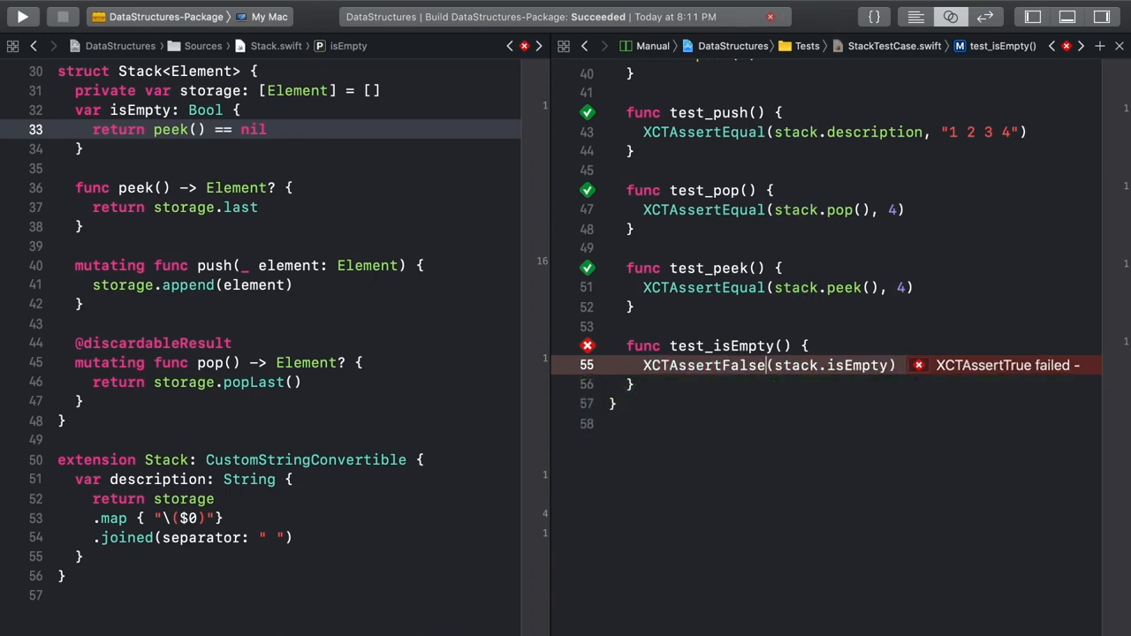
click(21, 16)
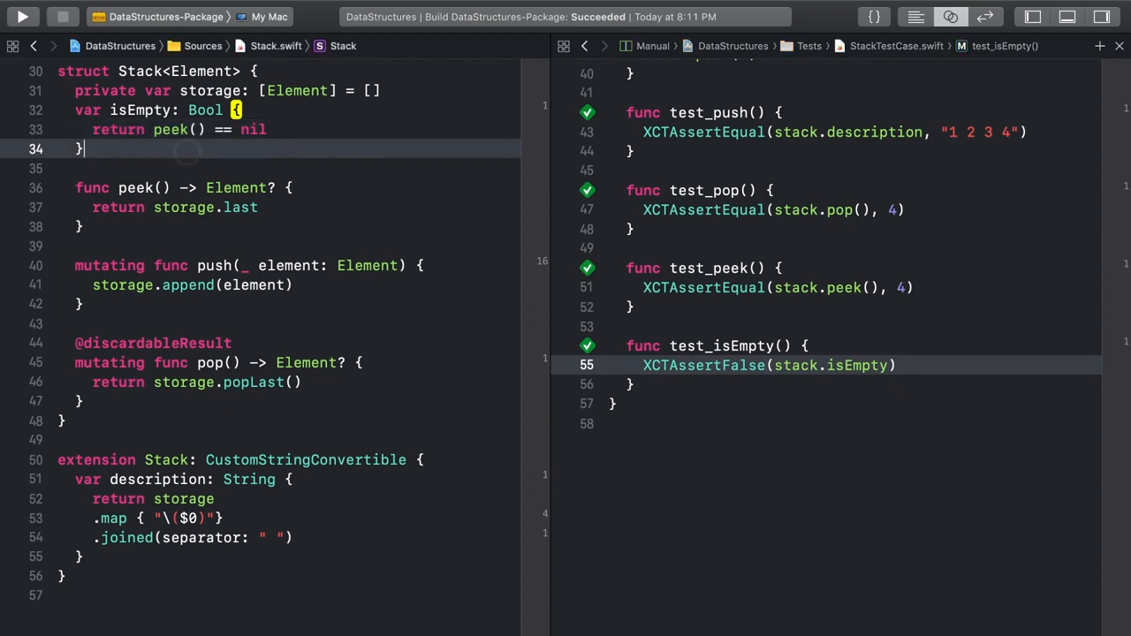
Write init(_ elements: [Element]) that assigns the array to storage
text(init() {)
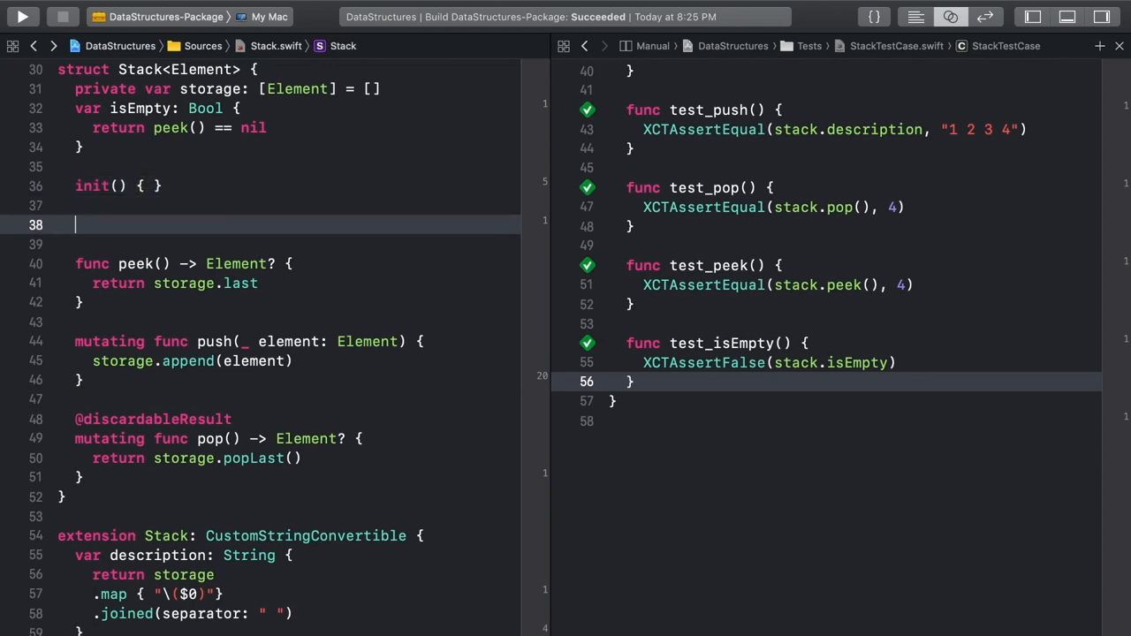
text(init()
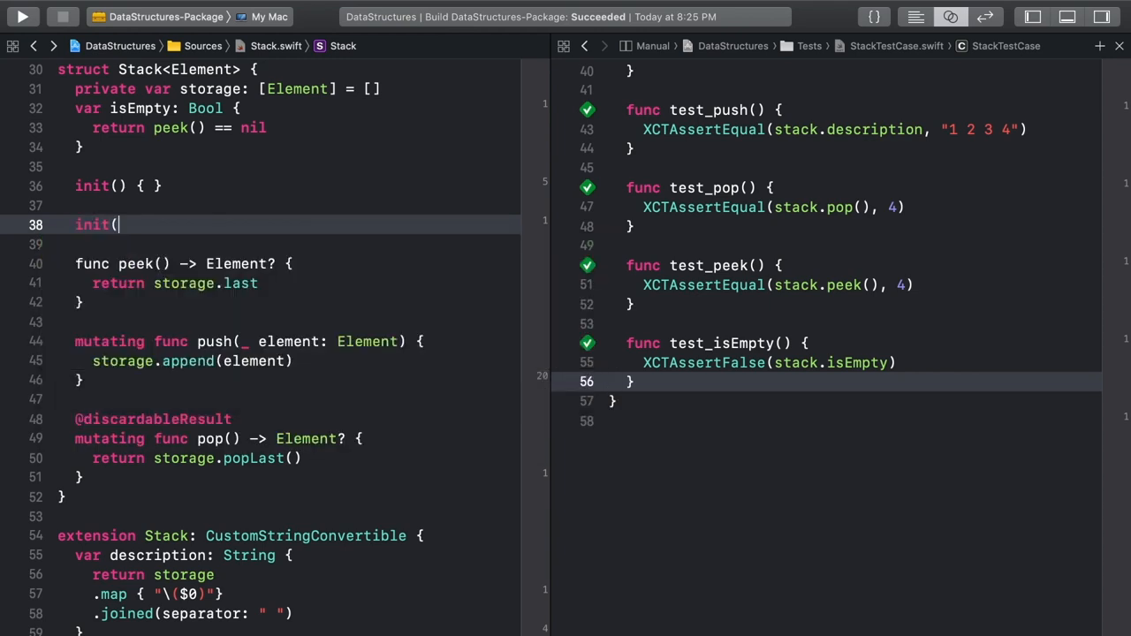
text(_ elements:)
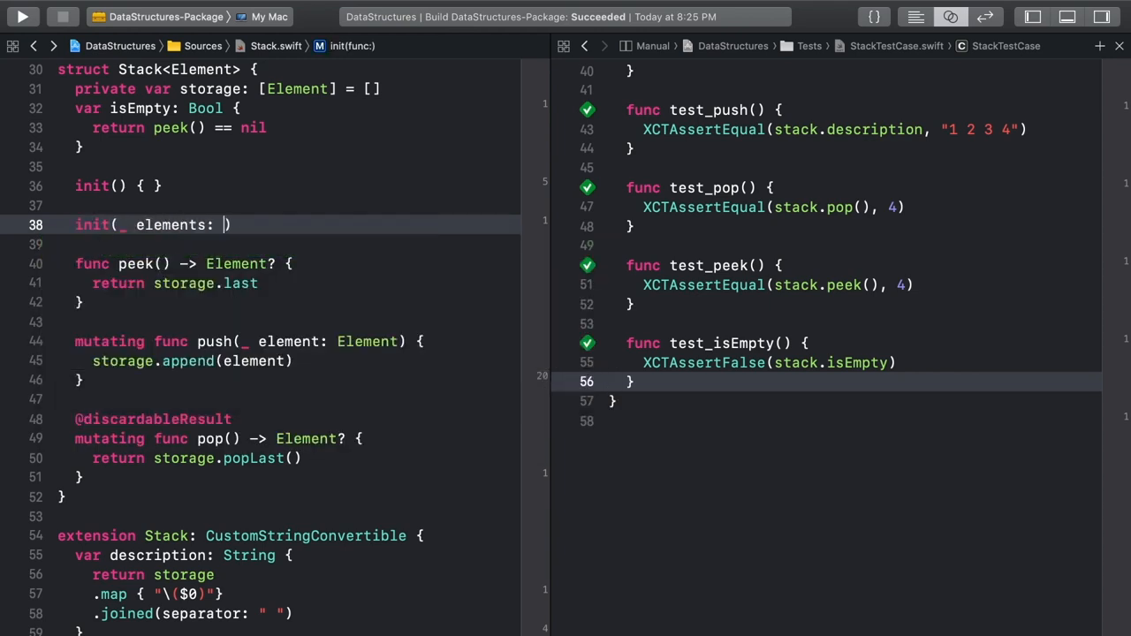
text([Element]) {)
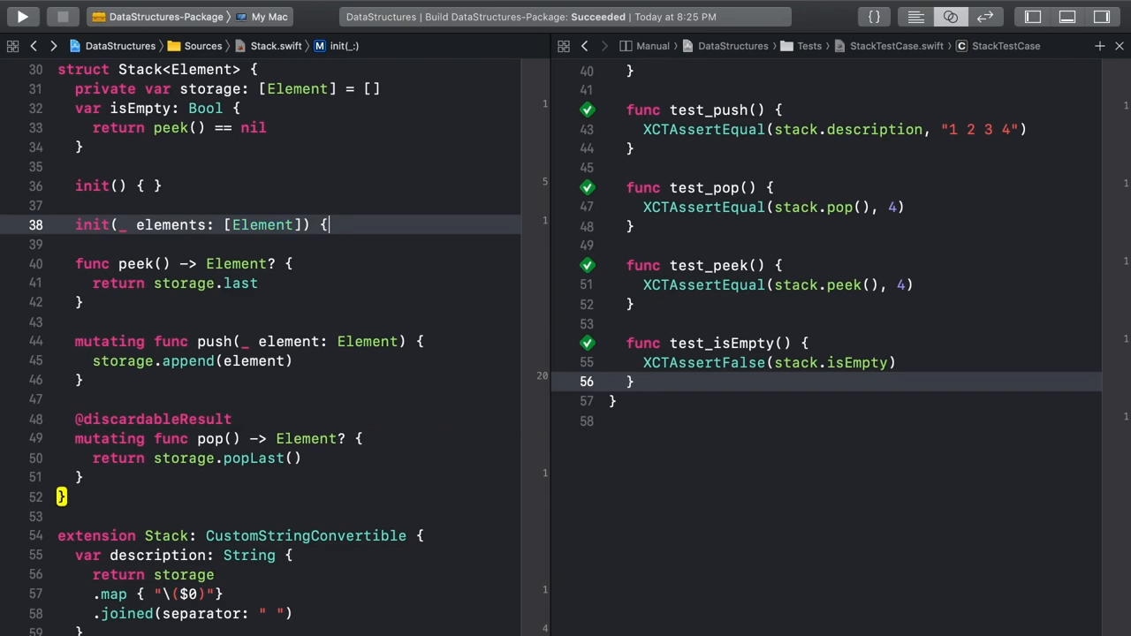
key(Return)
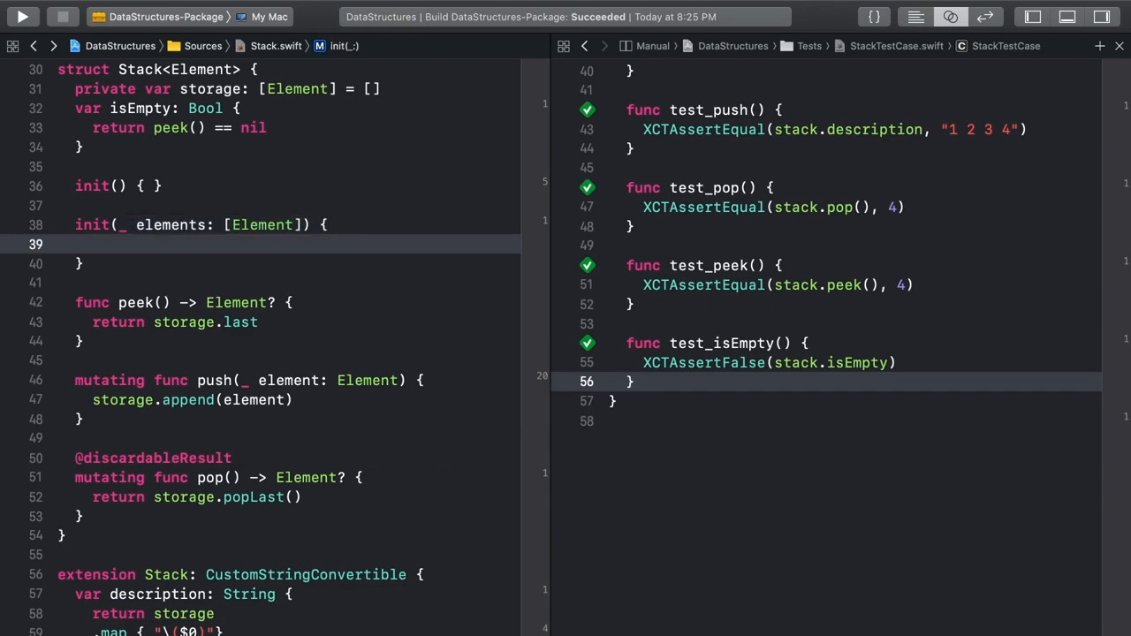
text(st)
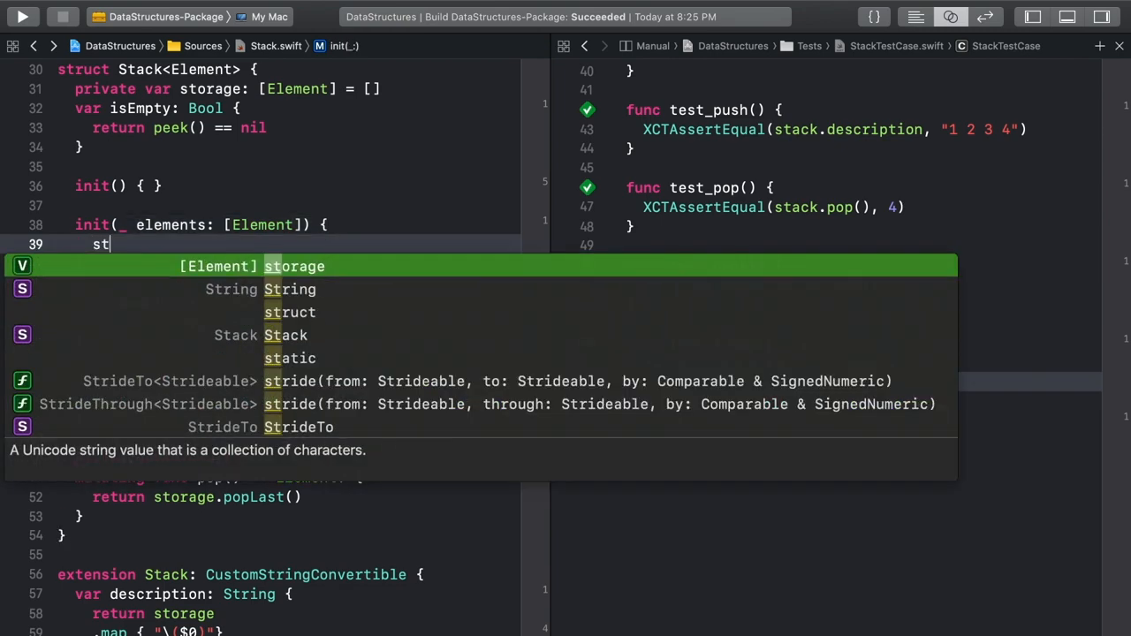
text(orage = elements)
text(func test_initWithArray() {)
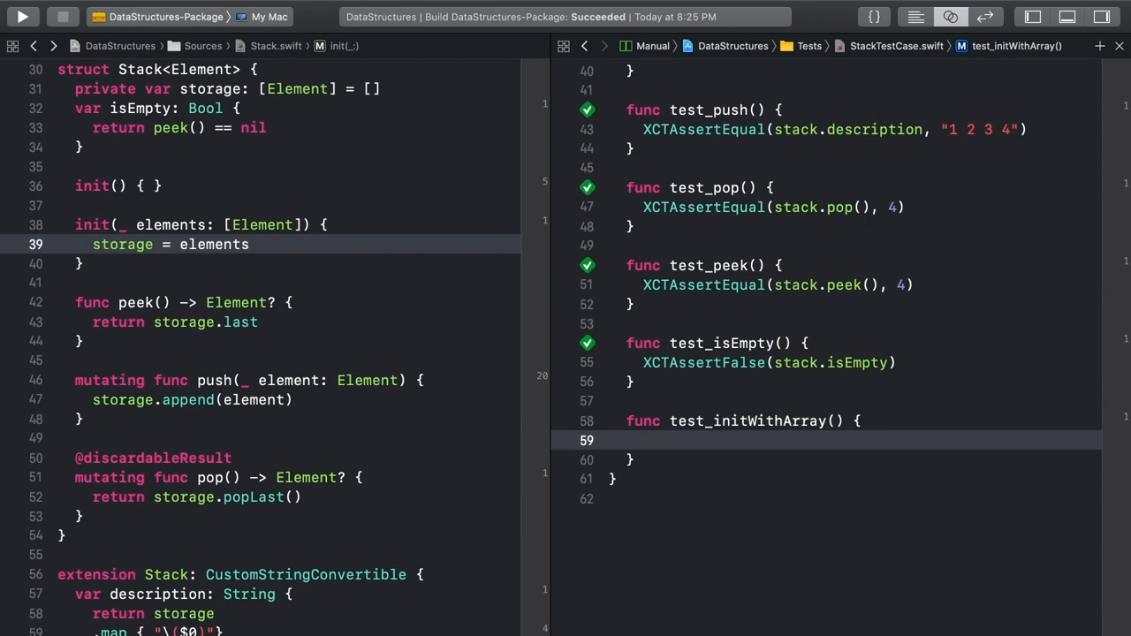
Declare array [1, 2, 3, 4], assert stack equals Stack(array), and run the tests
text(let array = [1,)
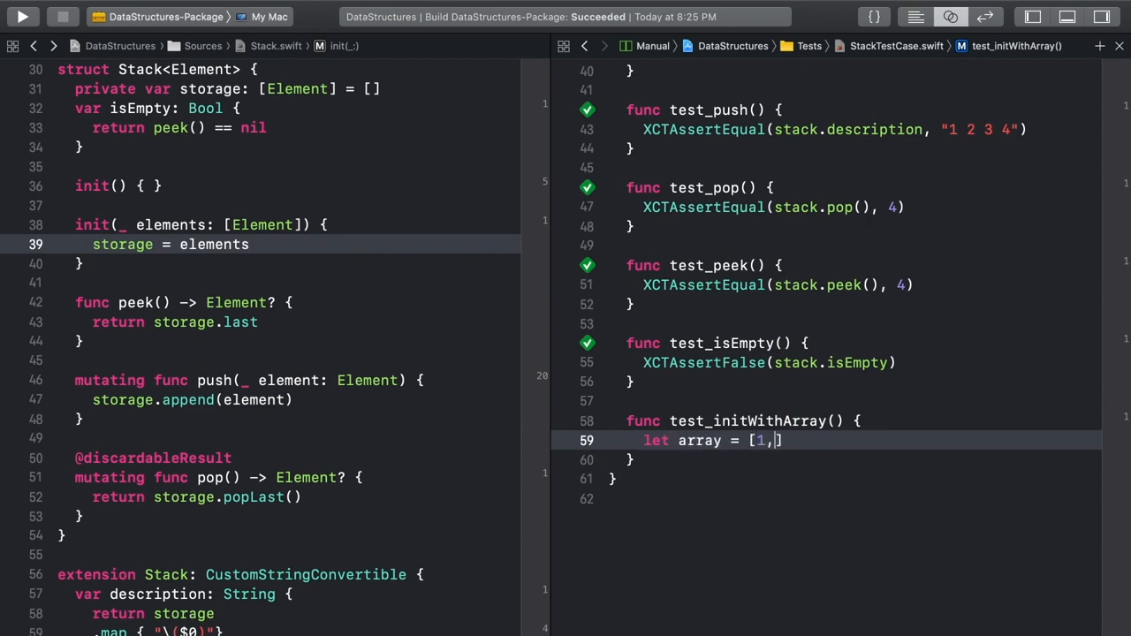
text(2, 3, 4])
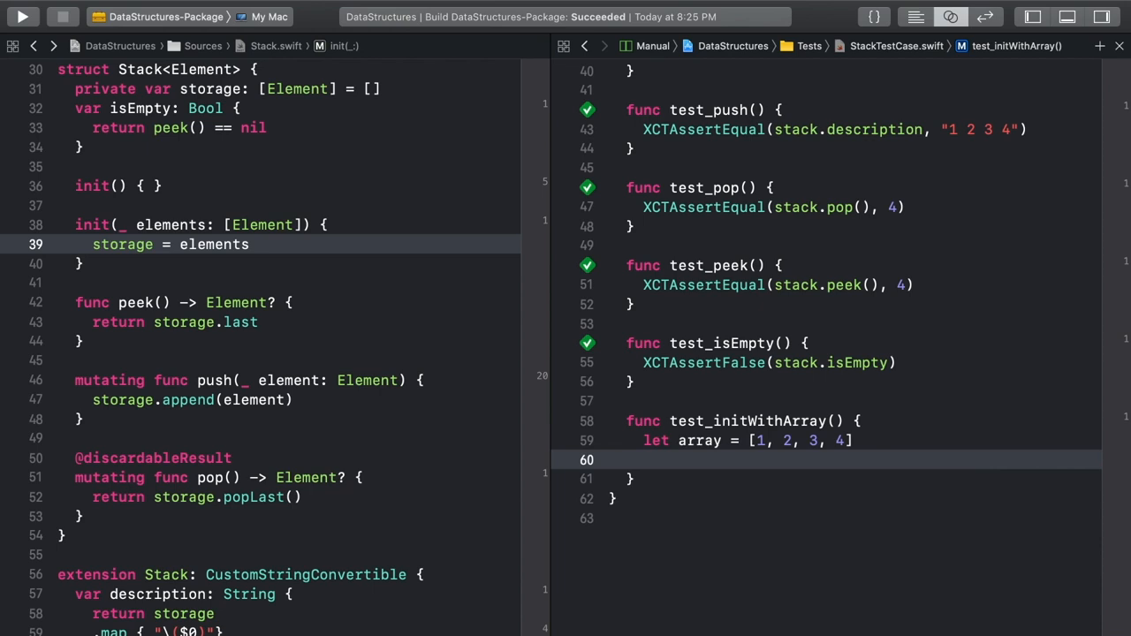
text(XCTAsser)
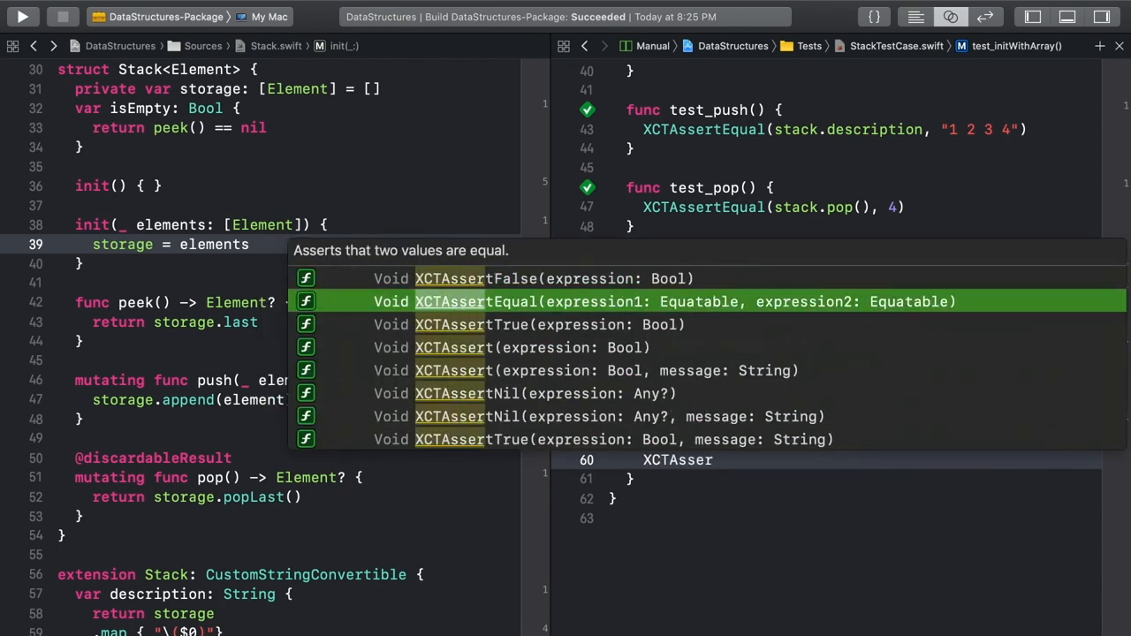
text(stack, Stack(array)))
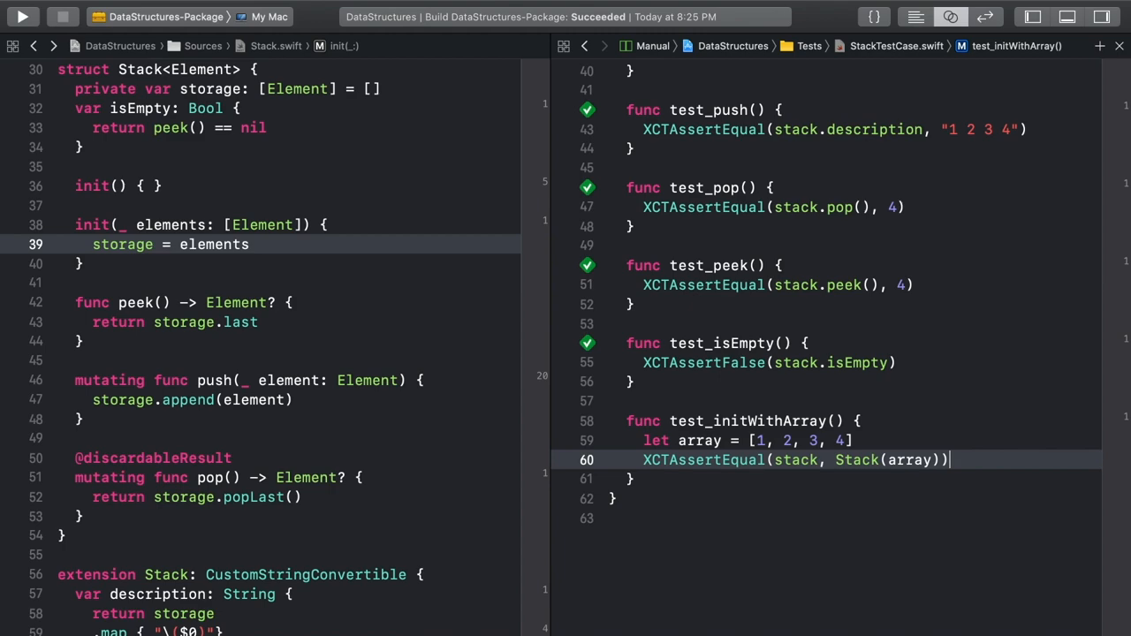
click(22, 16)
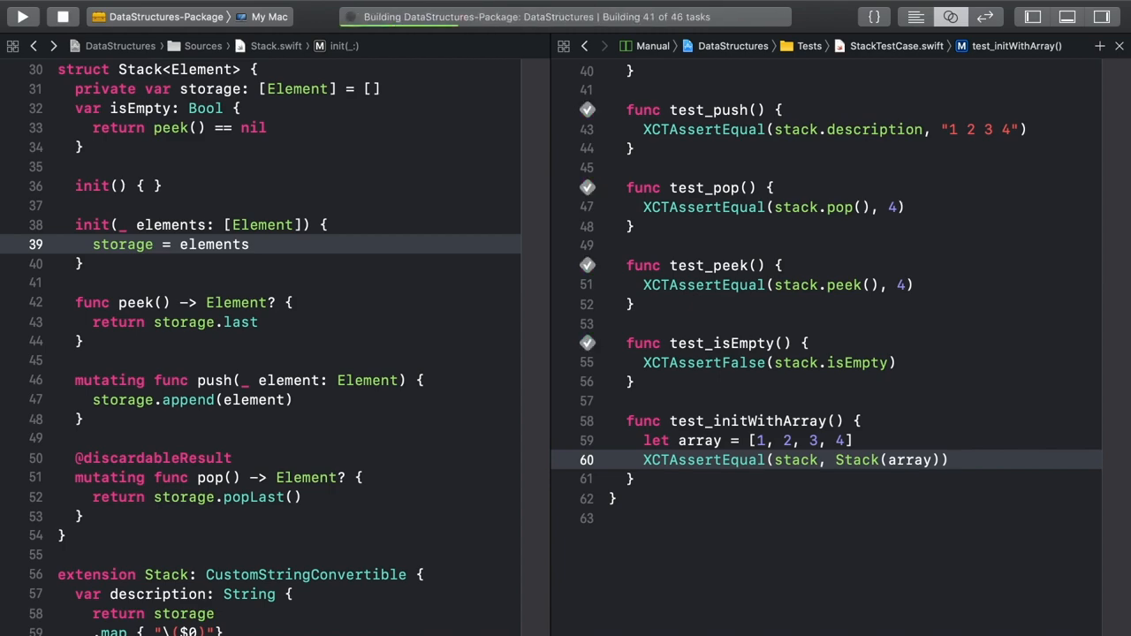
Declare Stack<Element: Equatable>: Equatable to fix the conformance error and rebuild
click(22, 16)
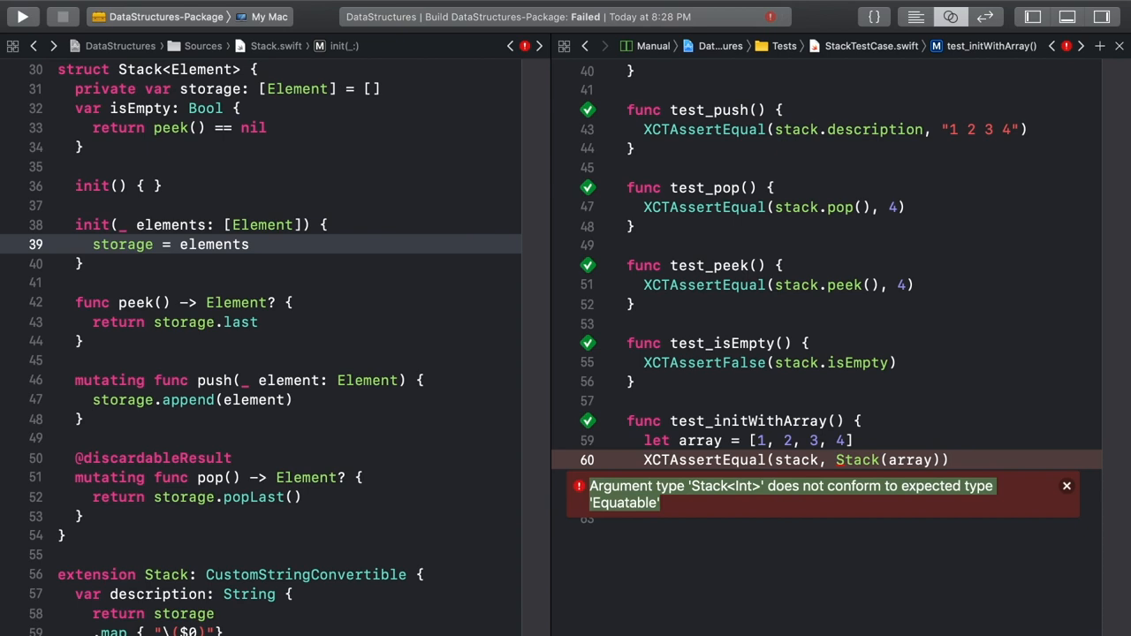
click(1067, 486)
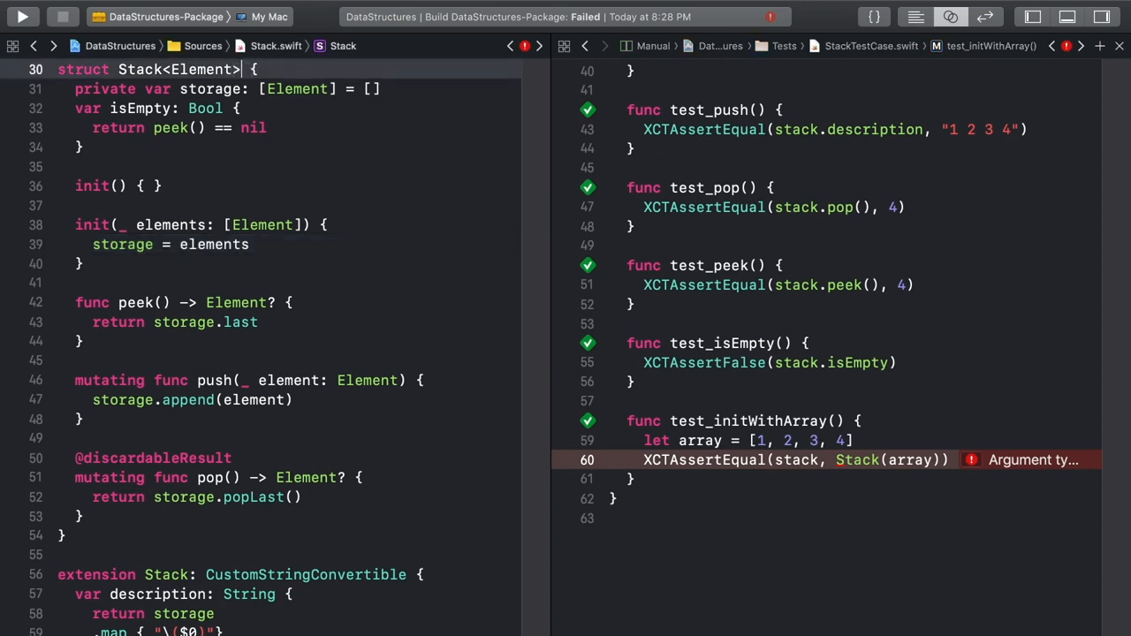
text(: Equatable)
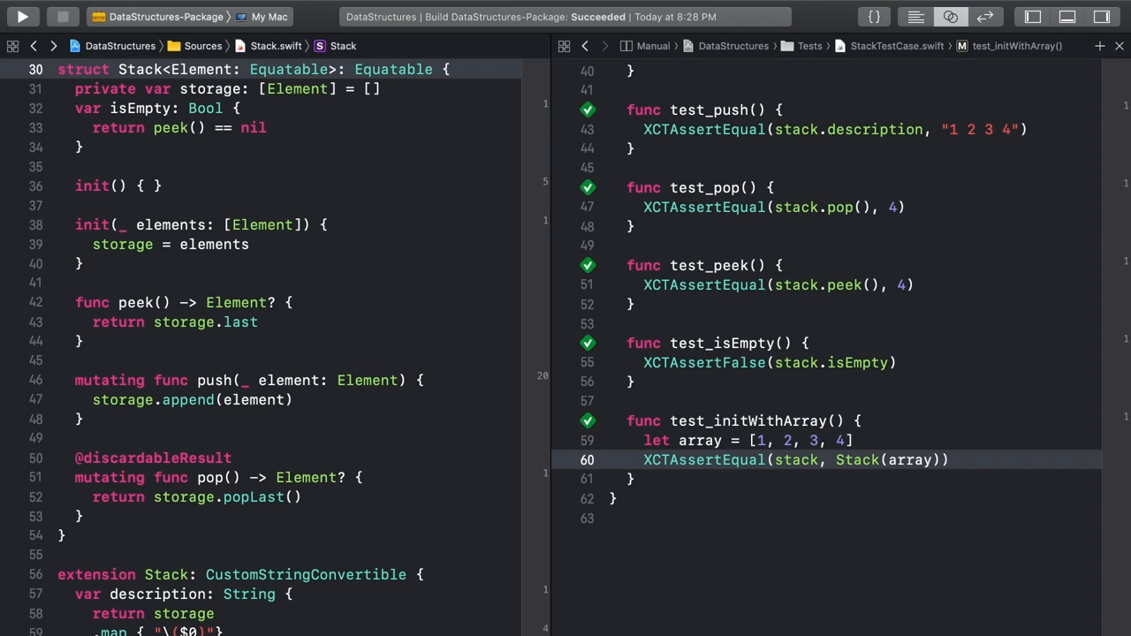
scroll(down, 3)
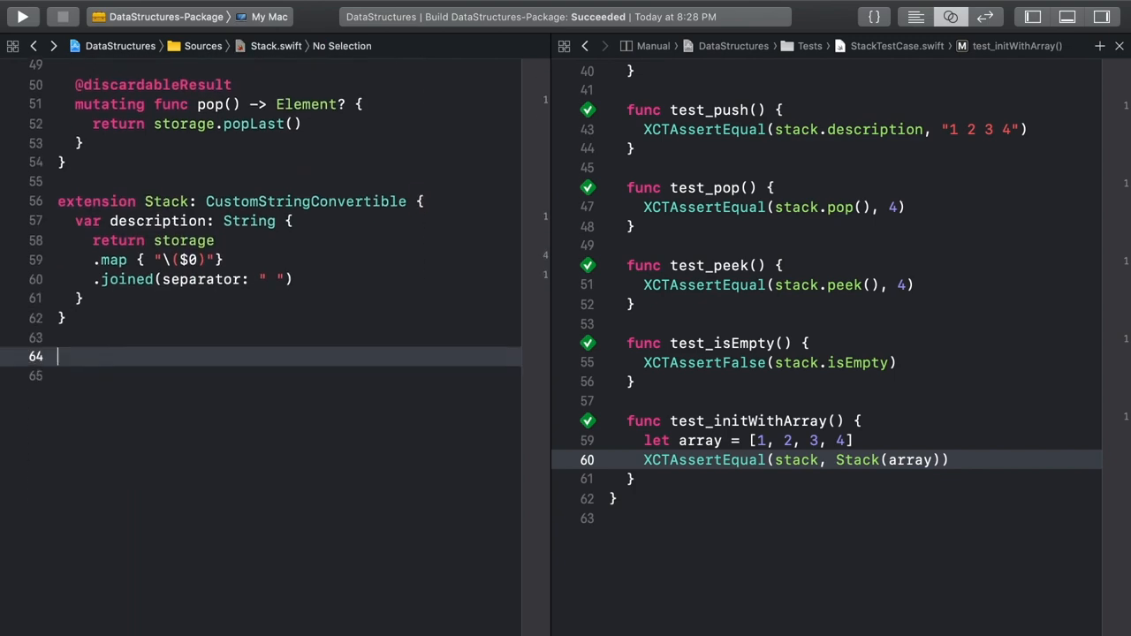
Declare extension Stack: ExpressibleByArrayLiteral, noting a [1, 4, 7] literal example
text(extension Stack)
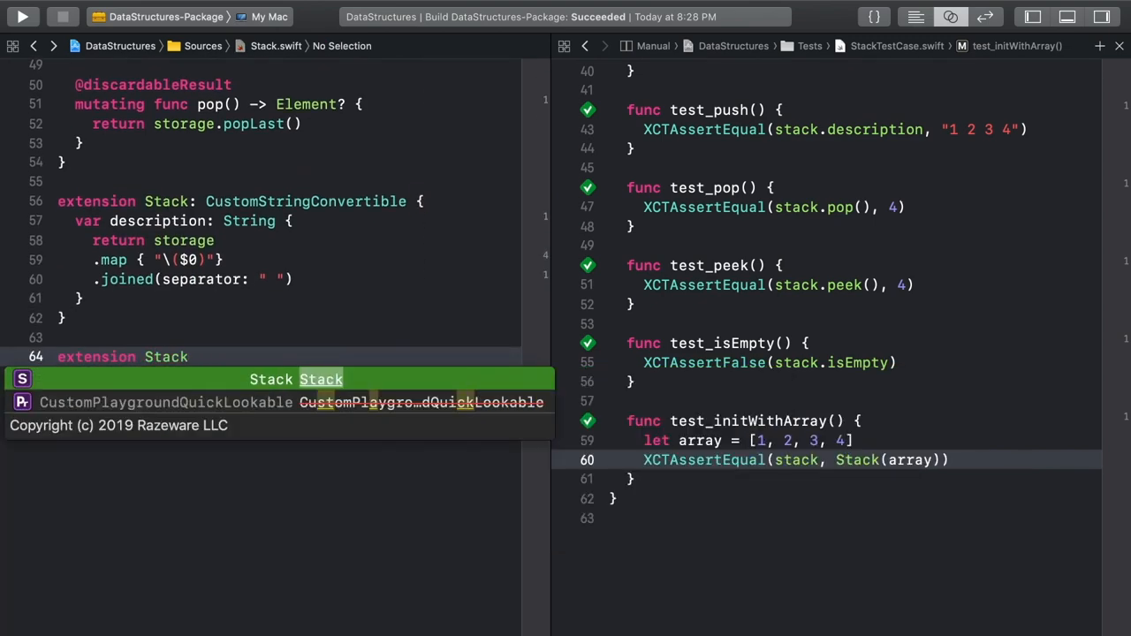
text(ExpressibleByArrayLiteral)
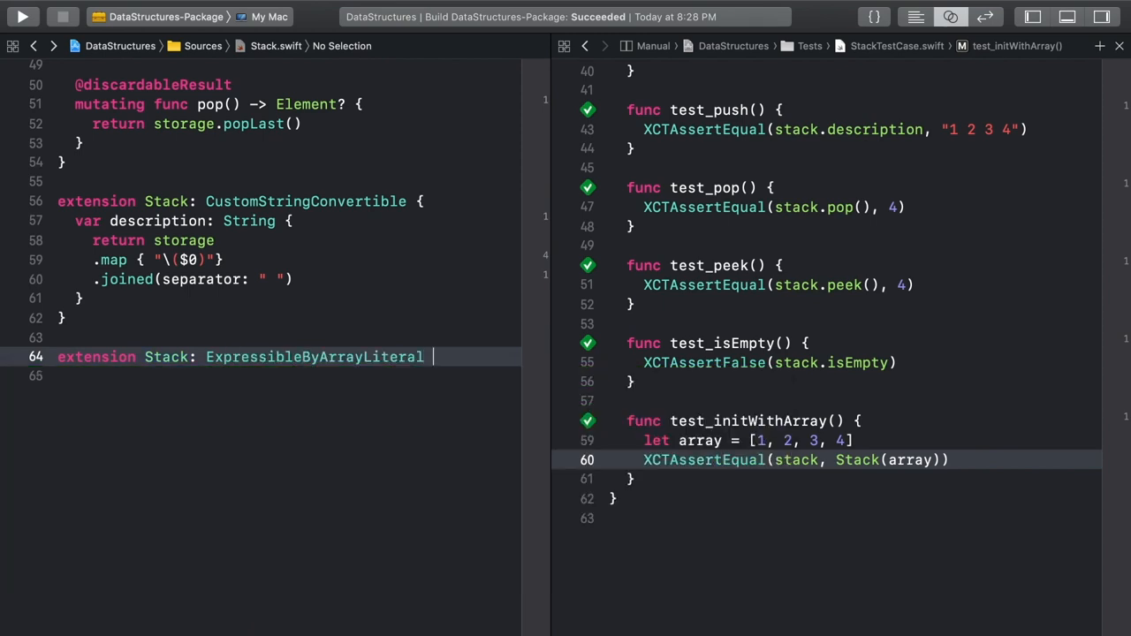
text({)
click(286, 377)
text(let set: Set =)
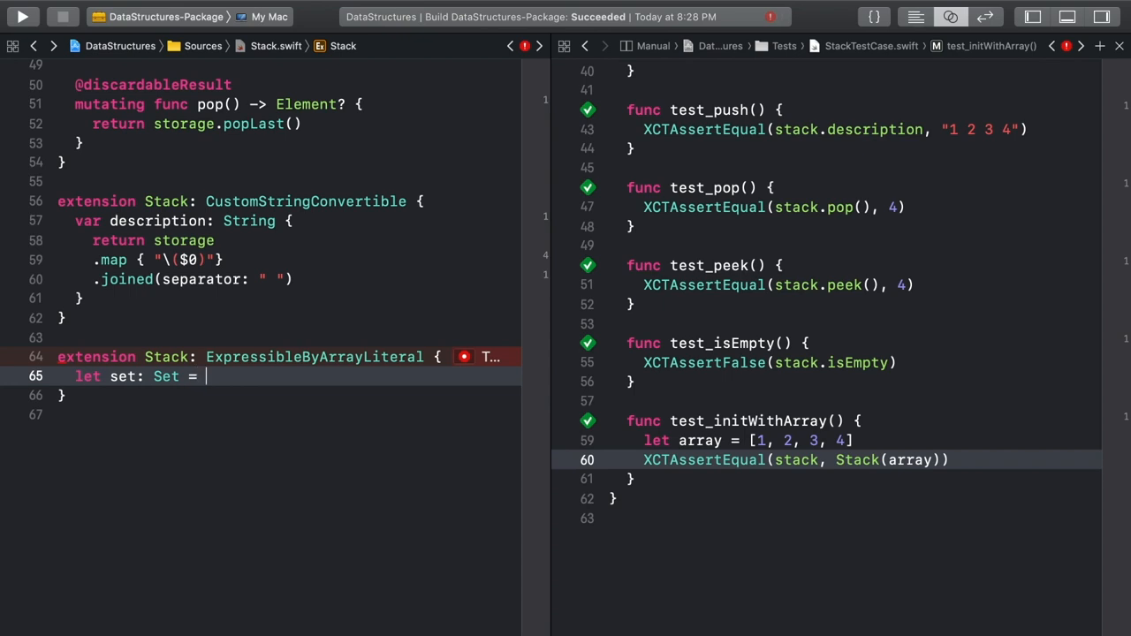
text([1, 4, 7])
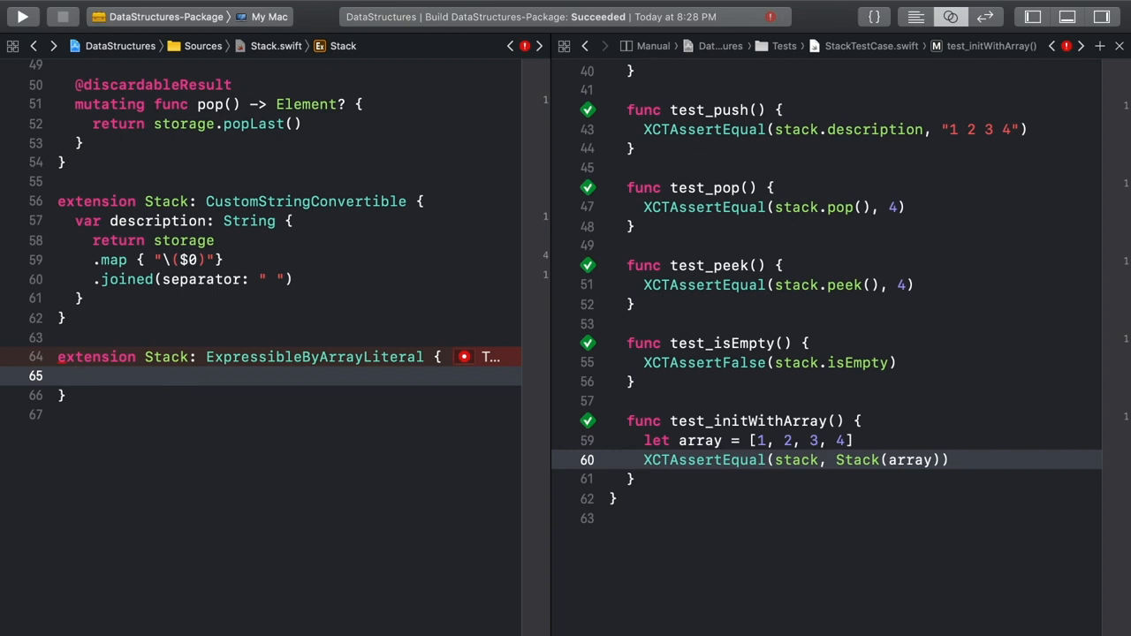
Write init(arrayLiteral elements: Element...) assigning elements to storage
text(init(arrayLiteral elements: ...) {)
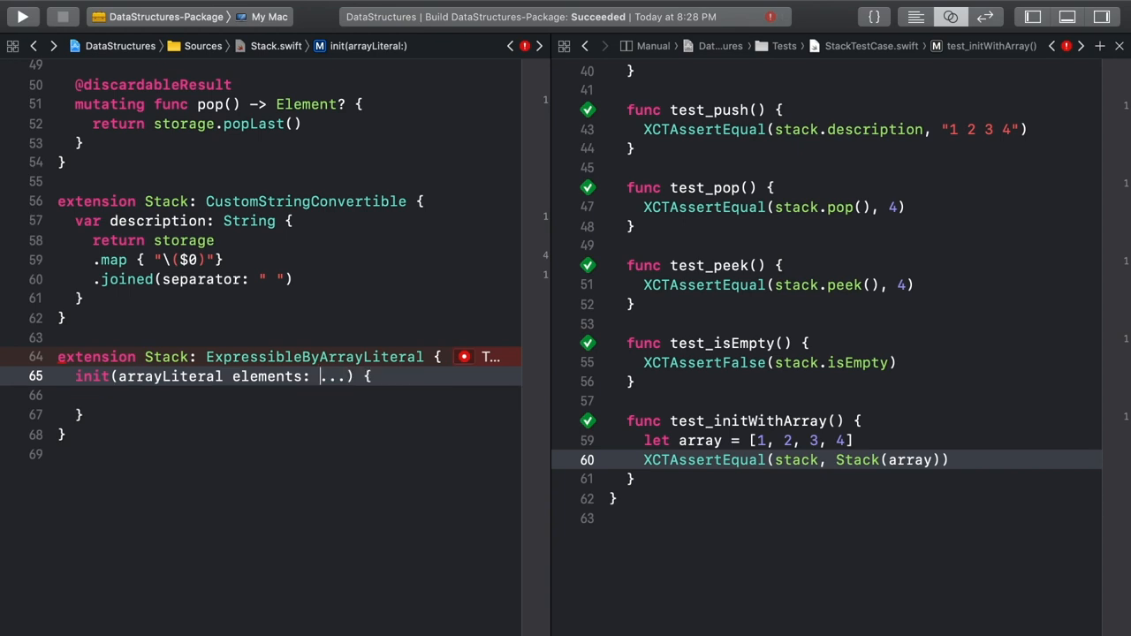
text(Element)
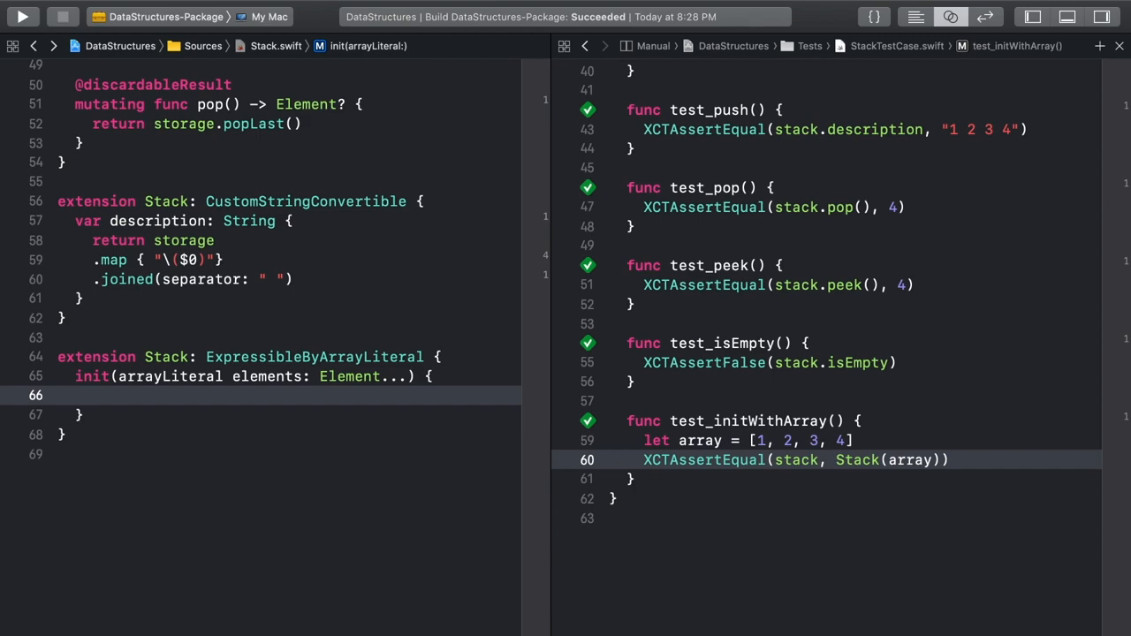
text(storage =)
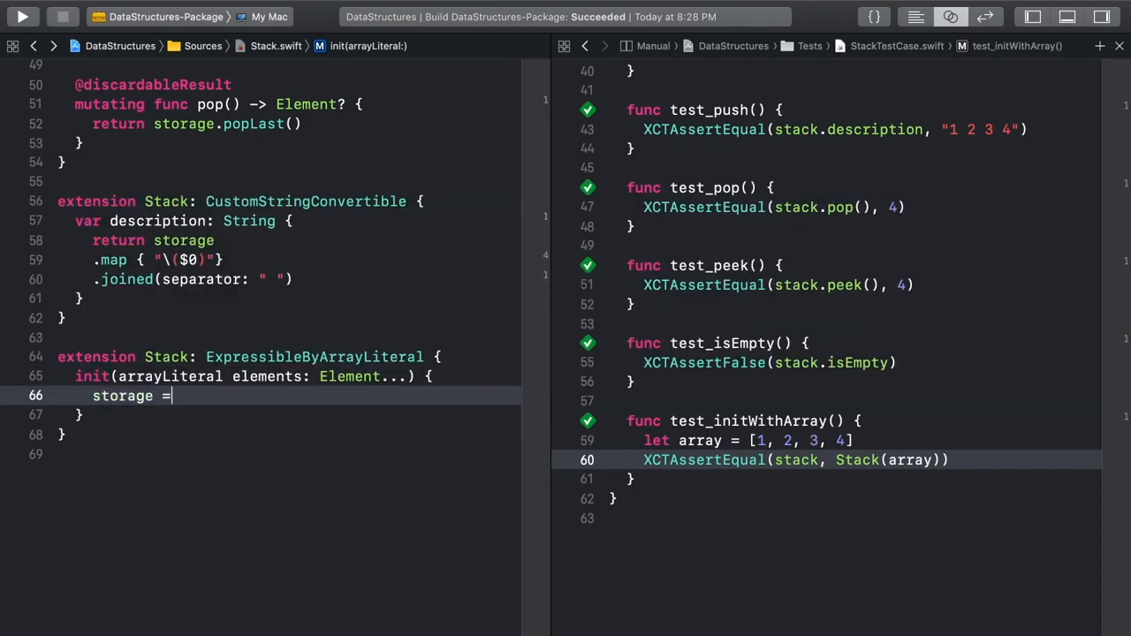
text(elements)
text(func)
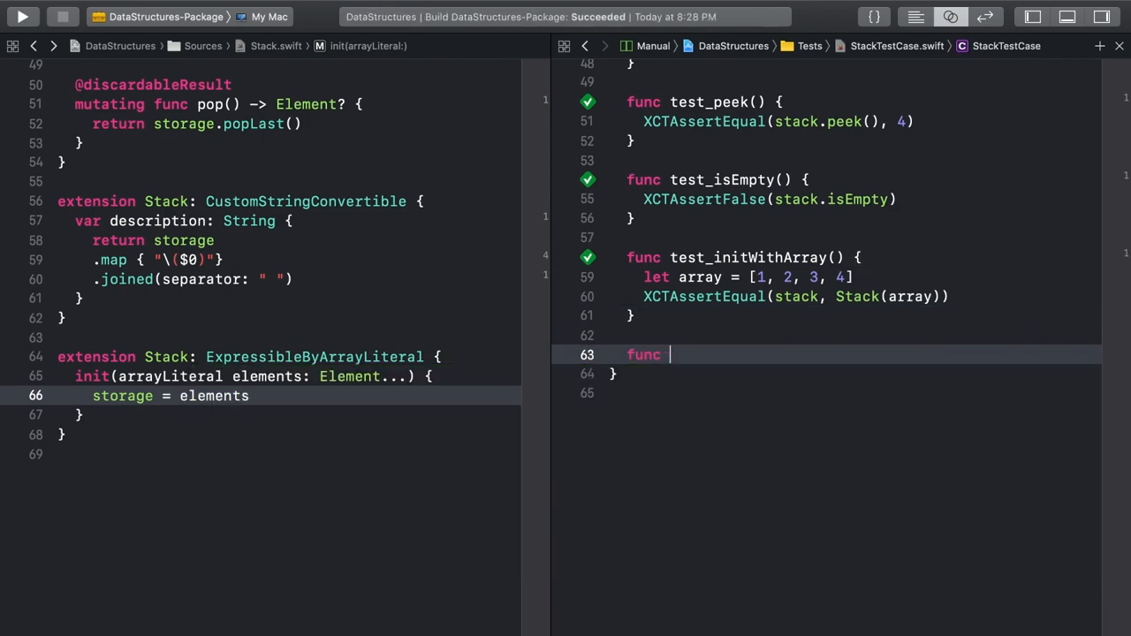
Write test_arrayLiteral with stack literal ["blueberry", "plain", "potato"] and begin its XCTAssert
text(test_arrayLiteral() {)
text(let)
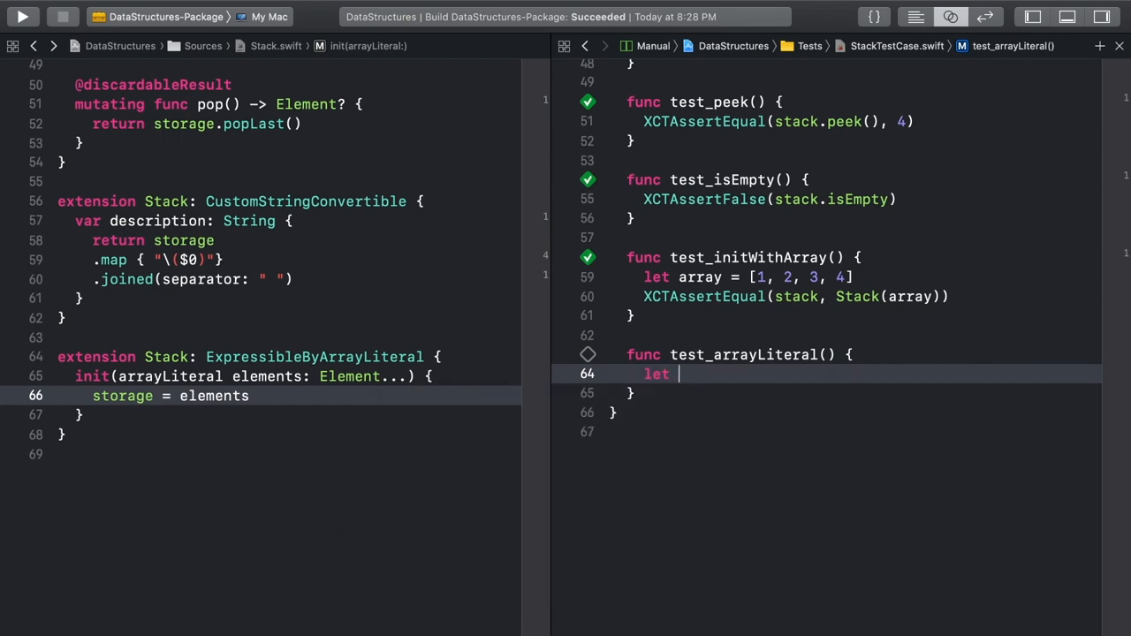
text(stack: Stack)
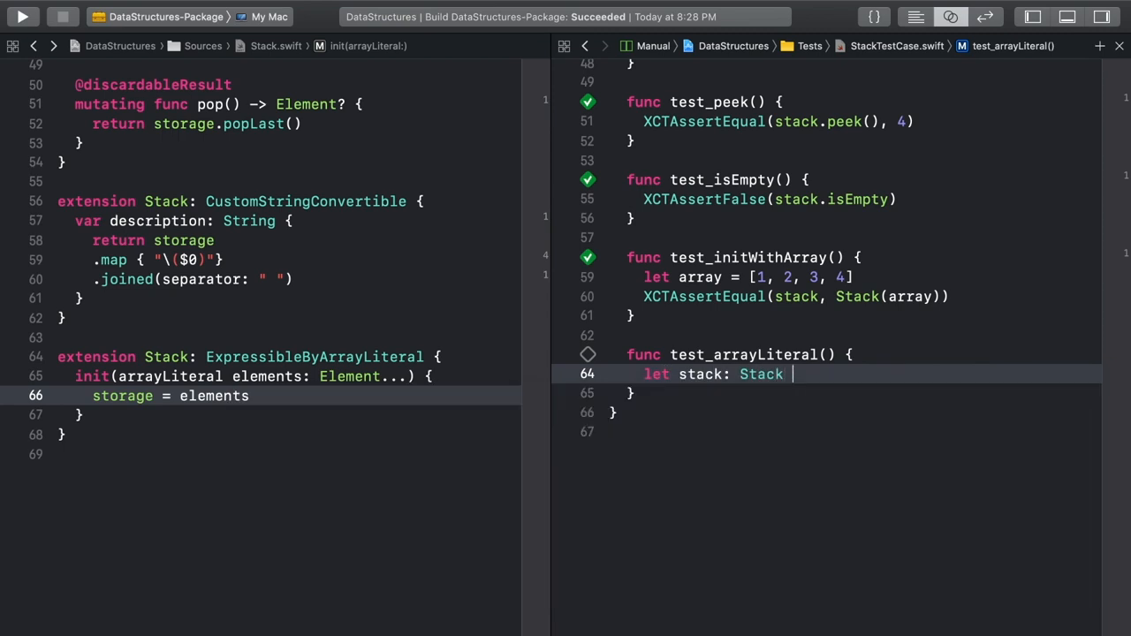
text(= ["blueberry"])
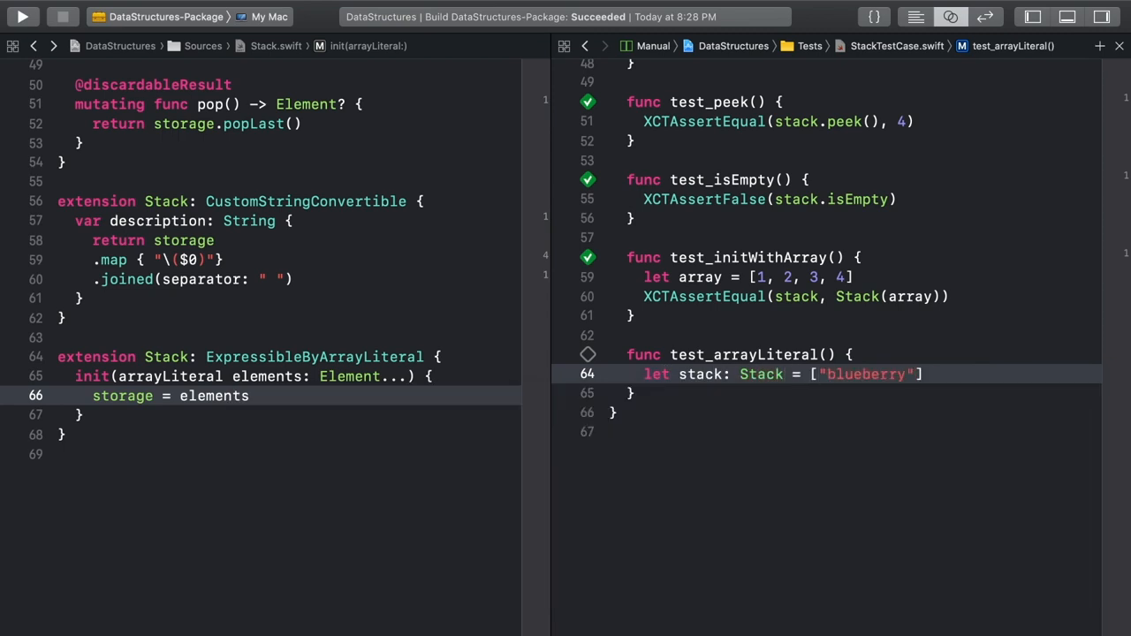
text(, "plain", "potato)
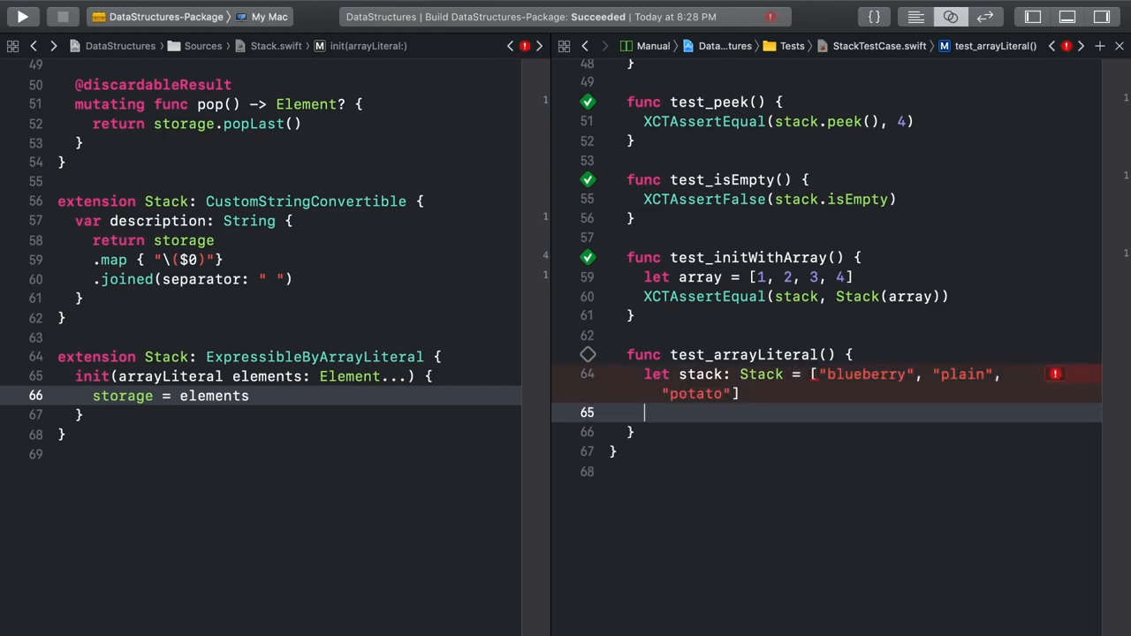
text(XCTAsser)
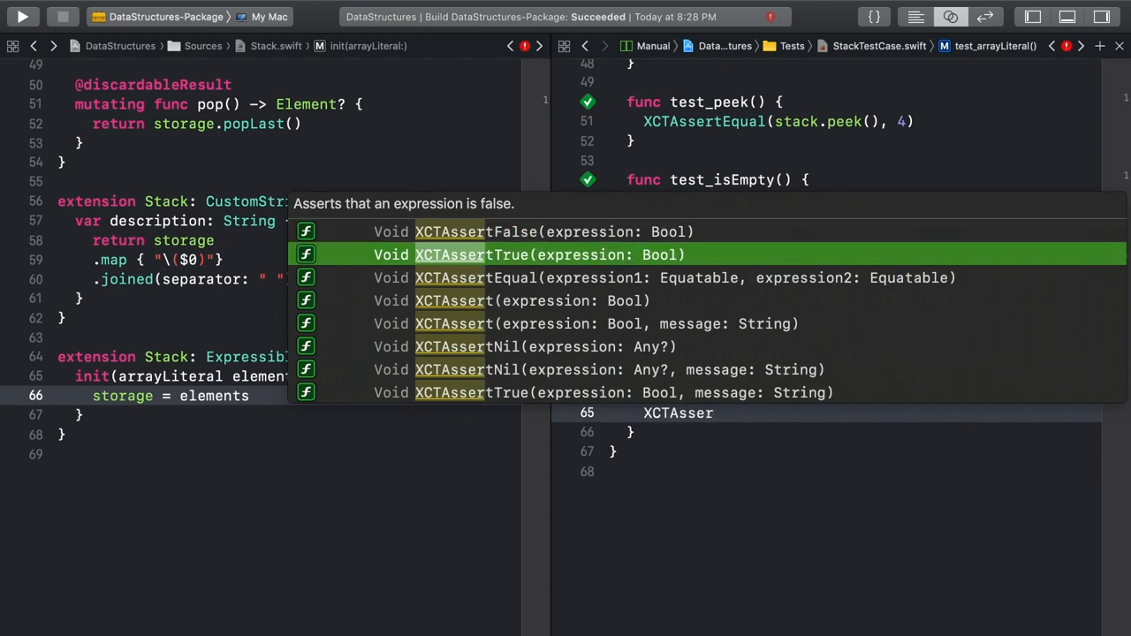